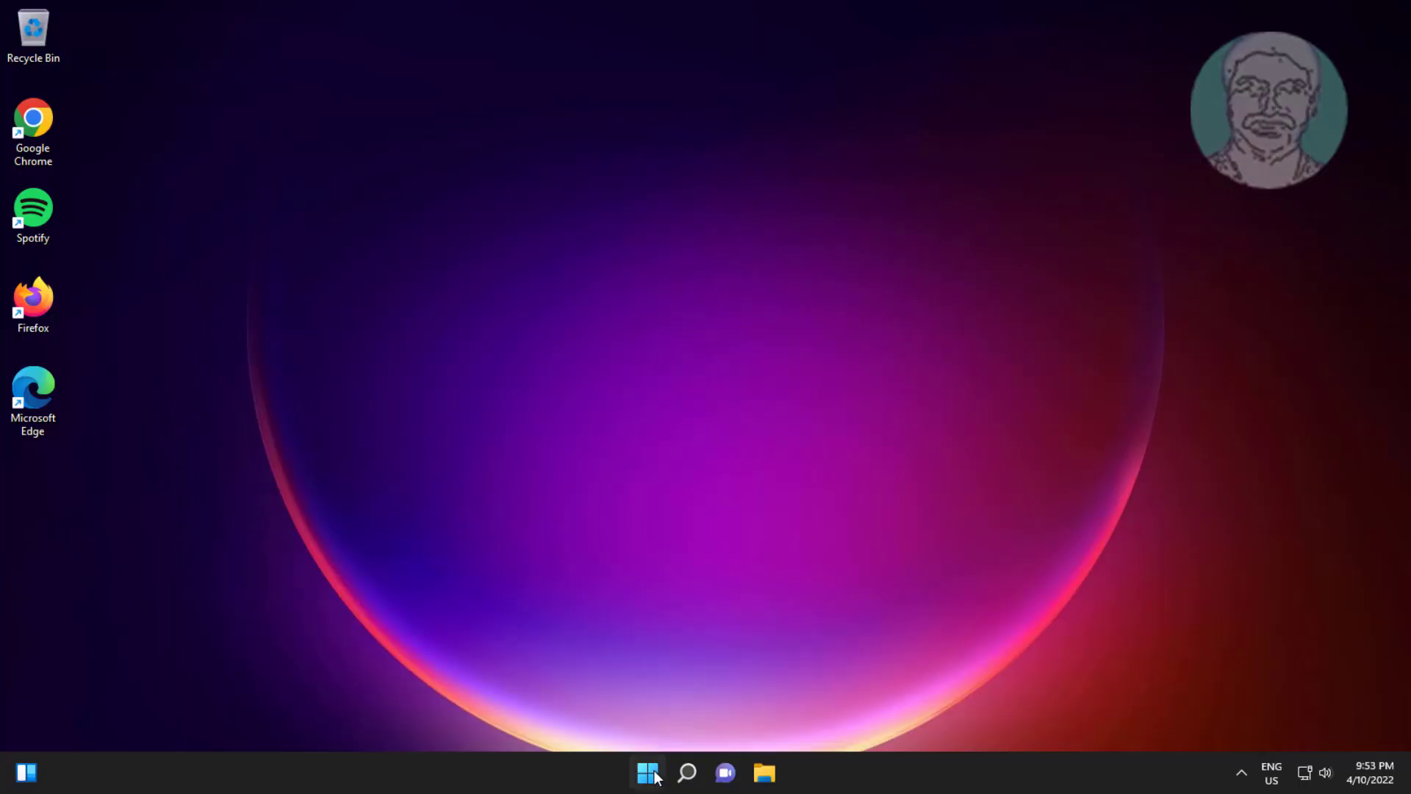
# Step: Try opening Windows Terminal (Admin) from the Win+X menu, then launch Settings from Start
pyautogui.rightClick(647, 772)
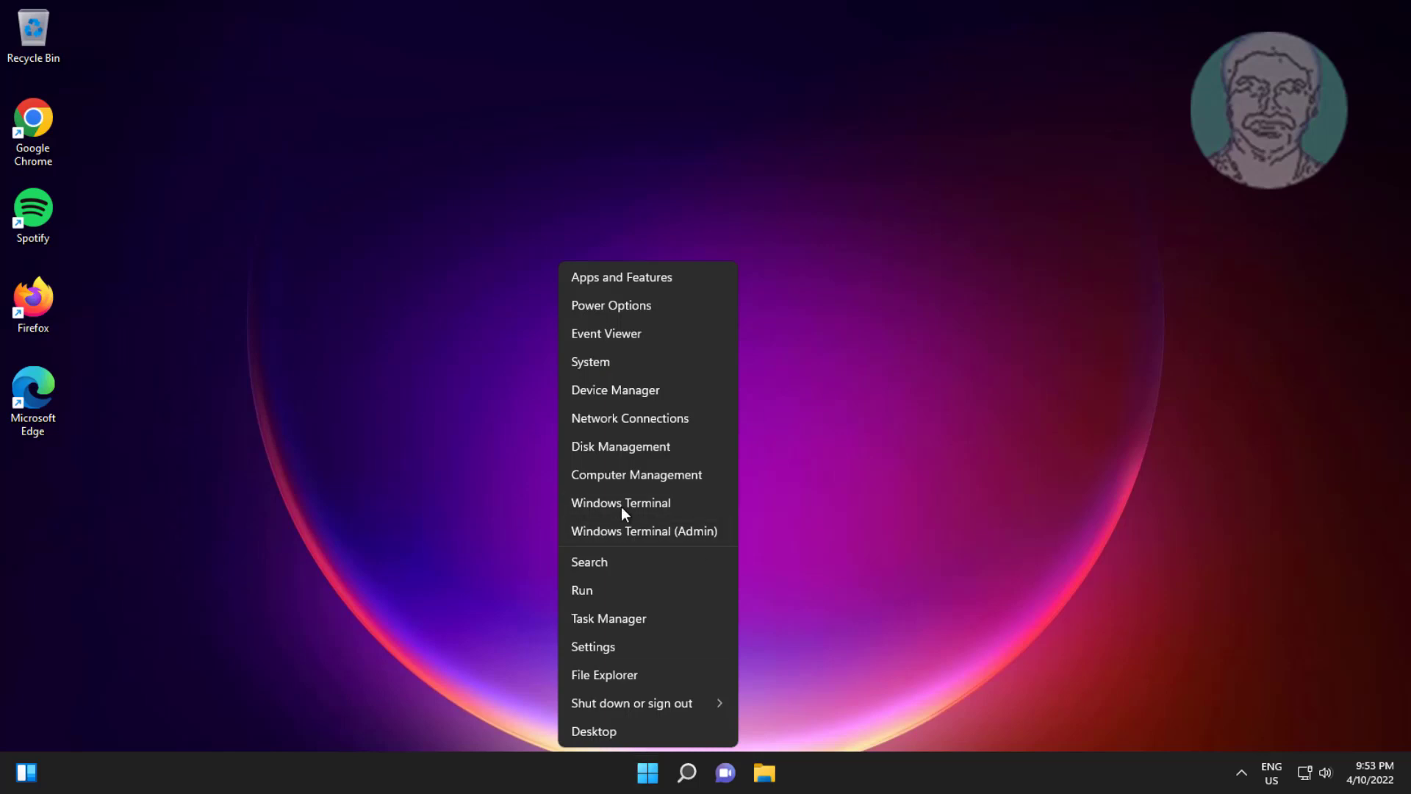
pyautogui.moveTo(646, 501)
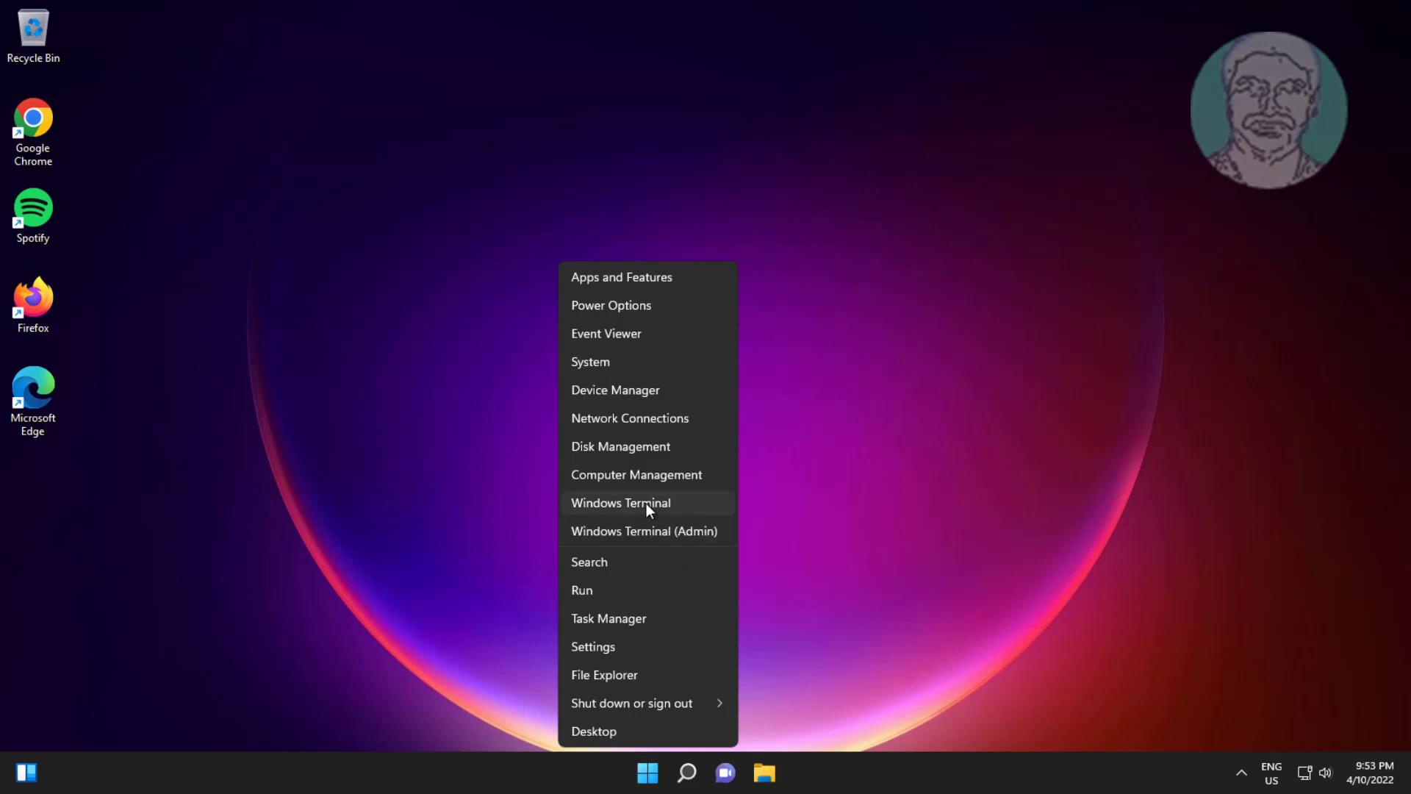
pyautogui.moveTo(645, 530)
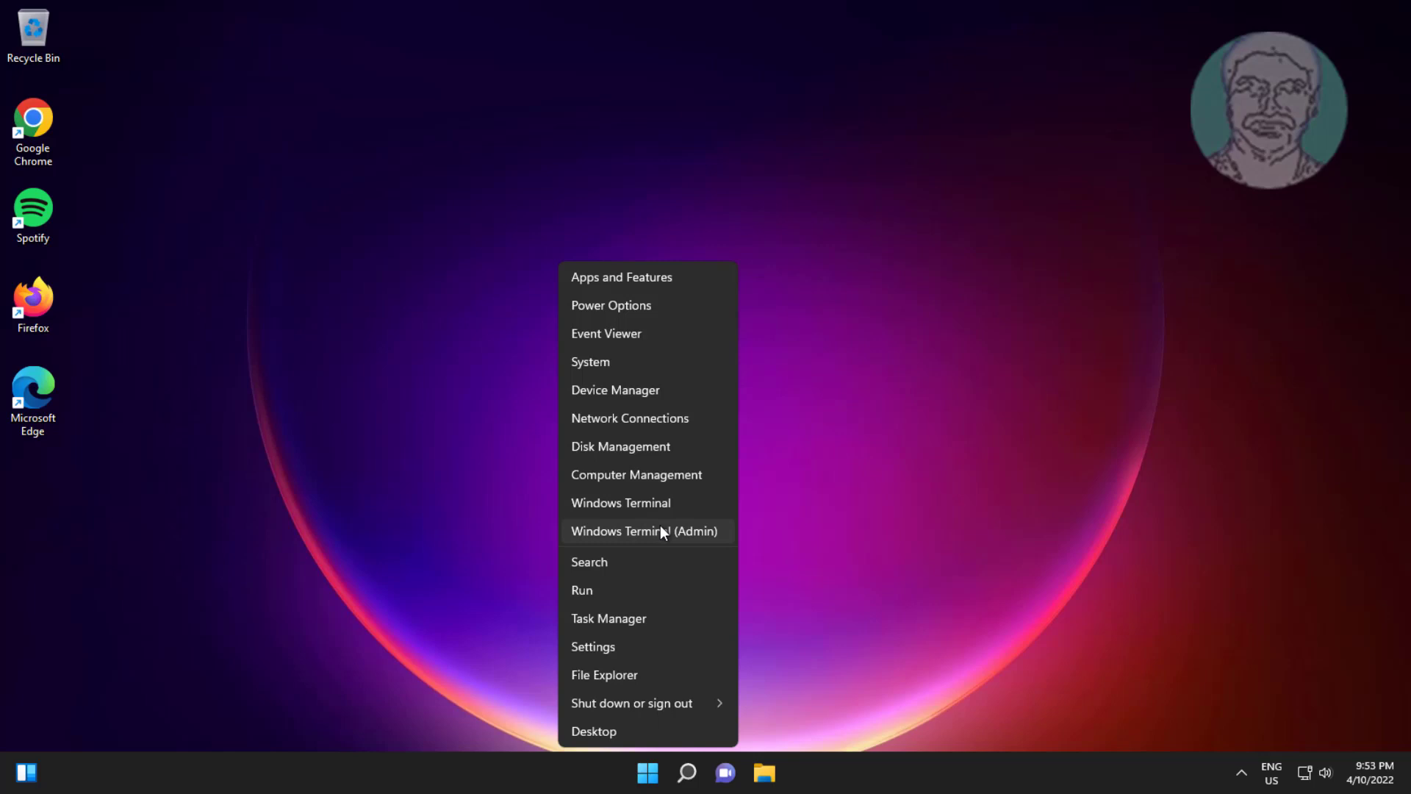
pyautogui.click(1114, 489)
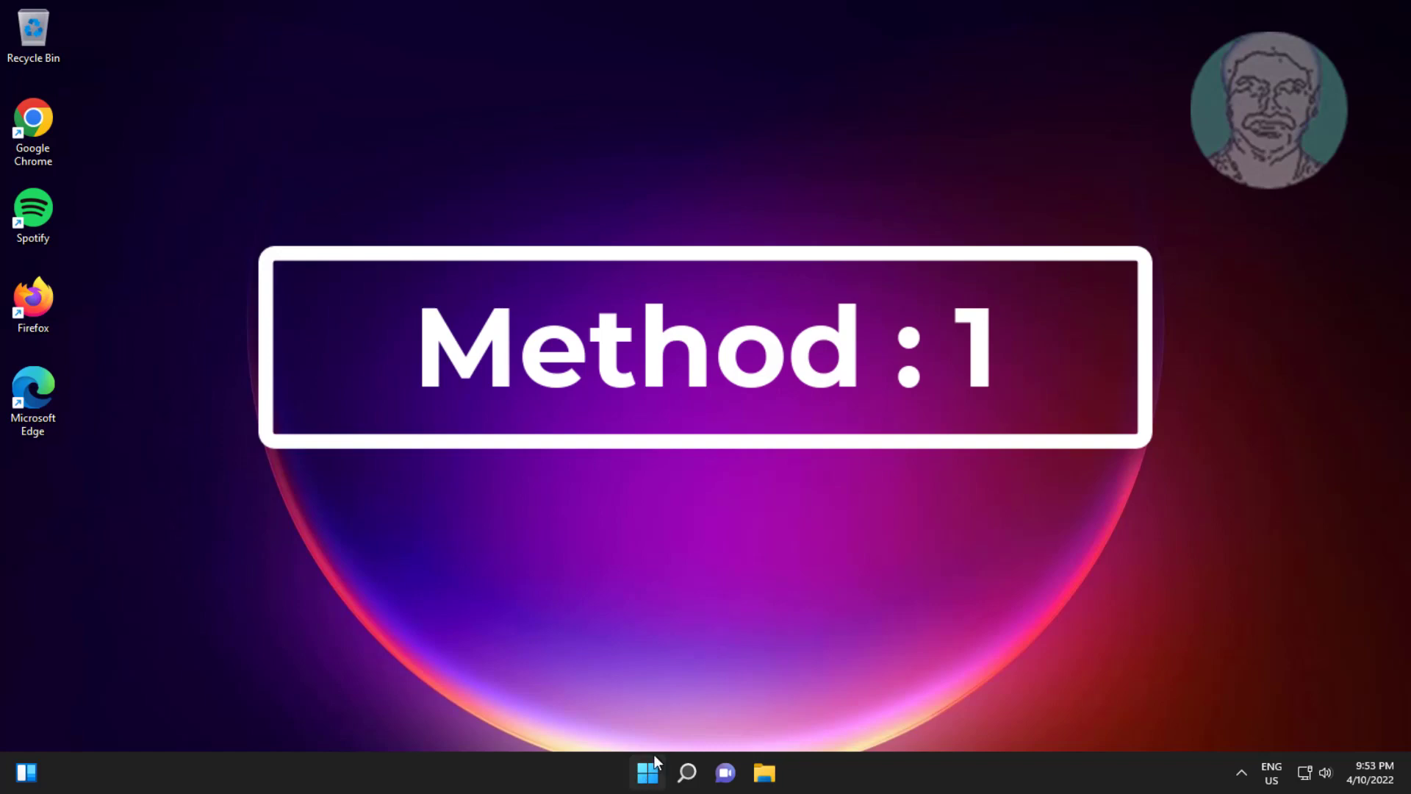
pyautogui.click(646, 772)
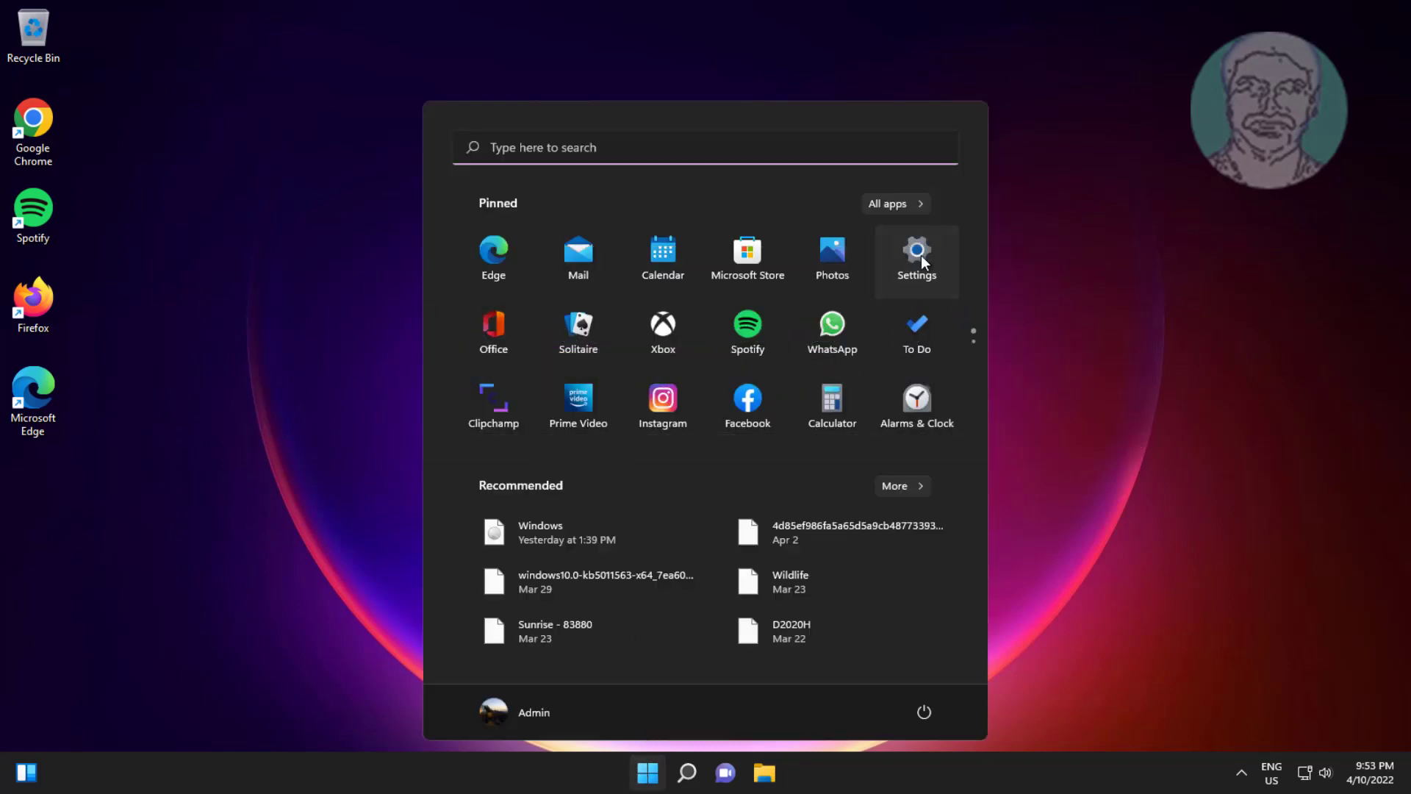
pyautogui.click(915, 257)
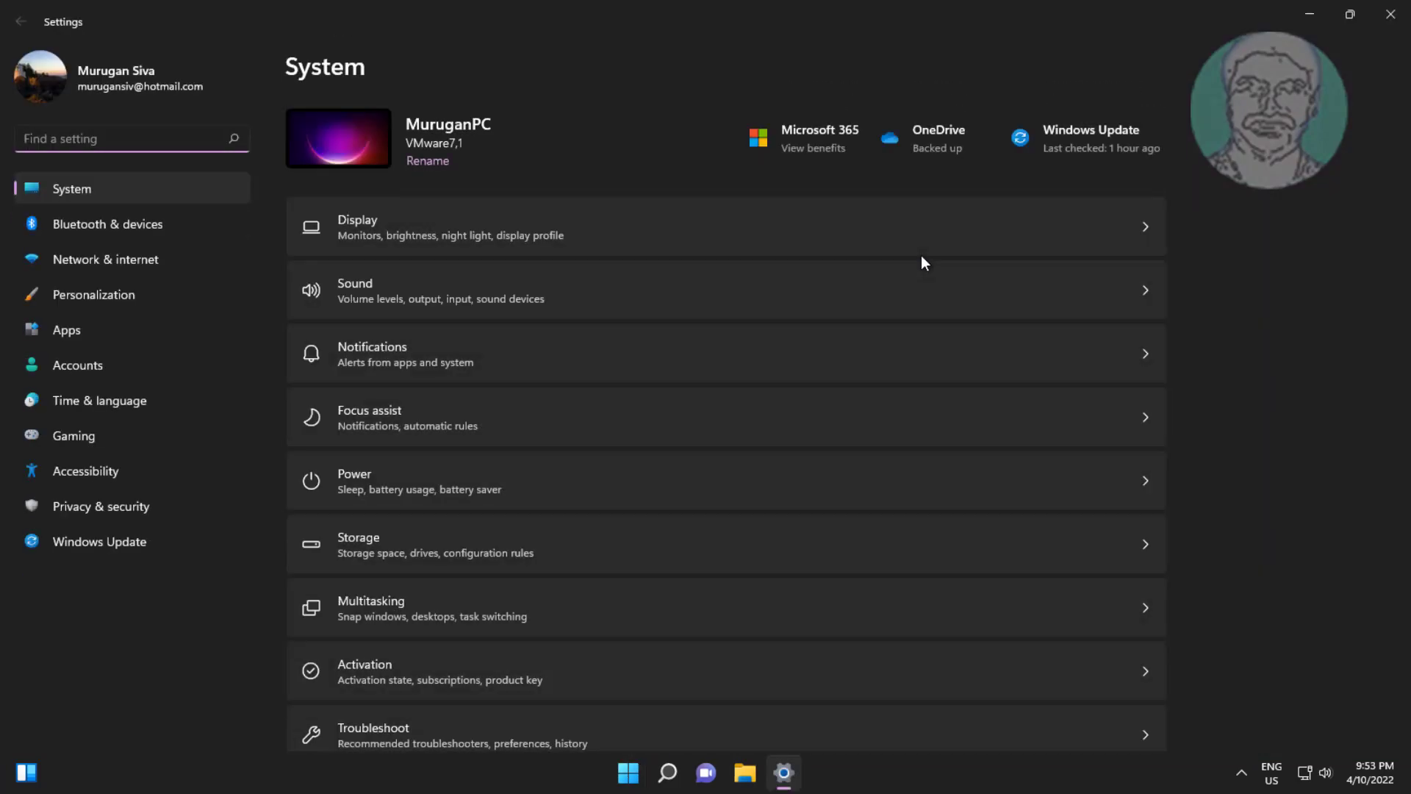
# Step: Filter the installed apps list to 'termina' and open the Terminal app's options menu
pyautogui.click(67, 330)
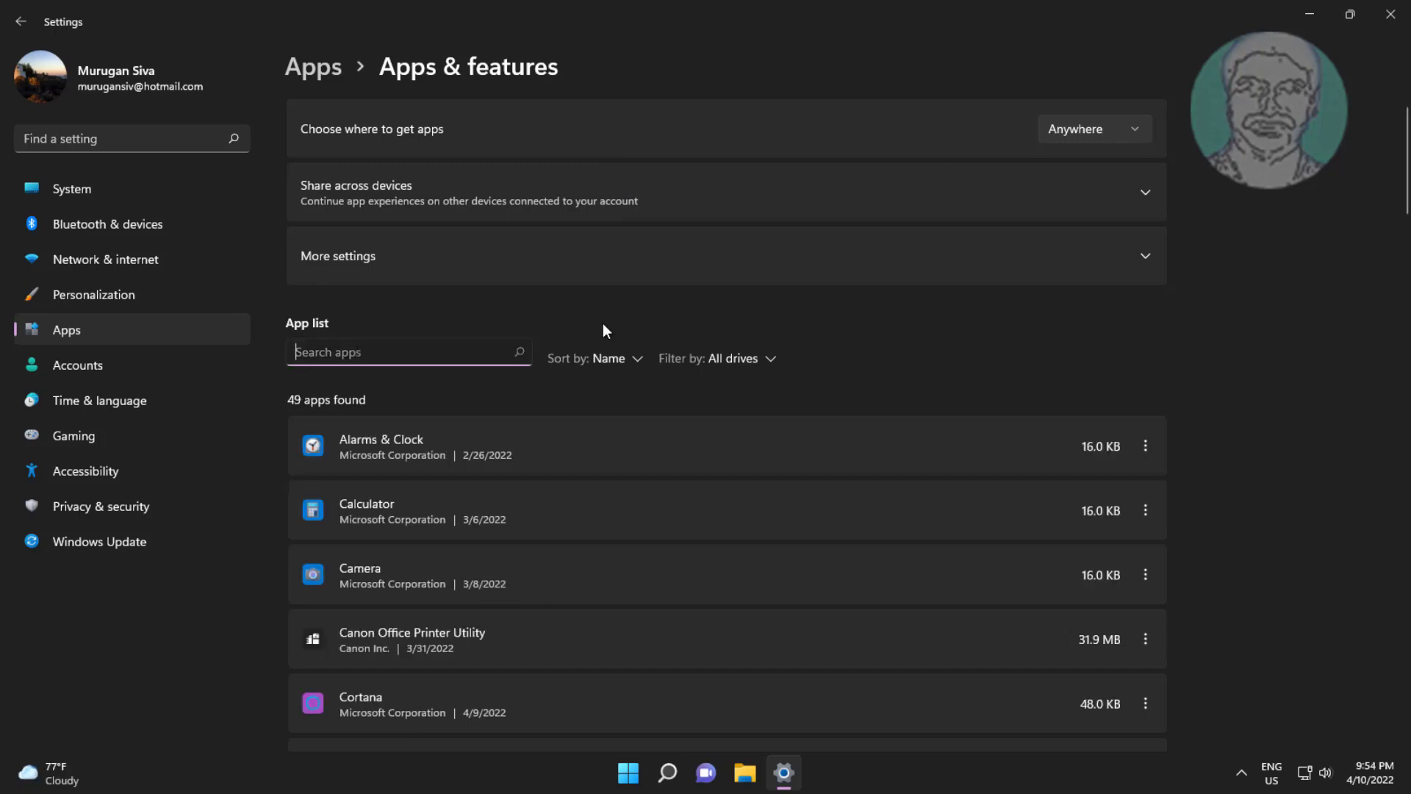
pyautogui.write('terminal')
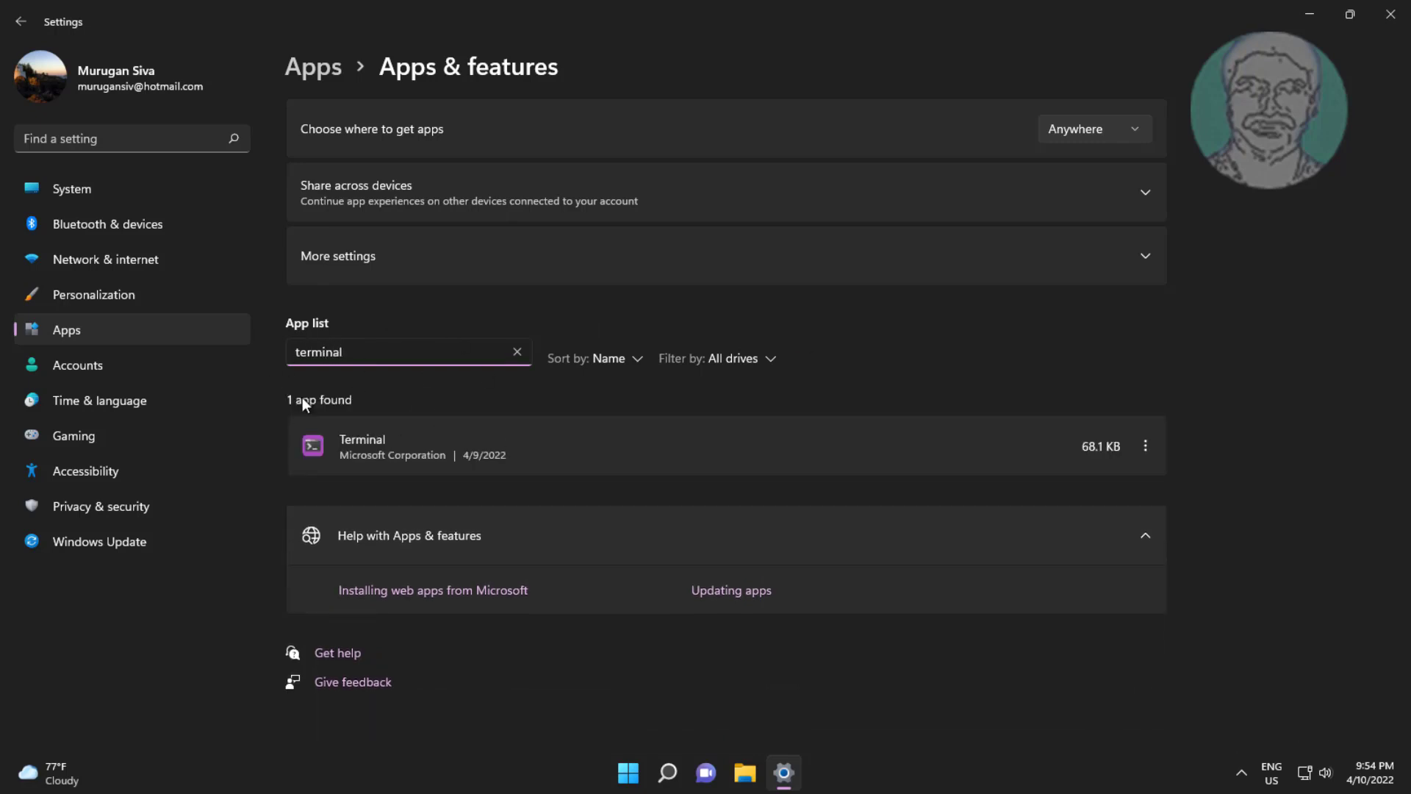
pyautogui.moveTo(692, 465)
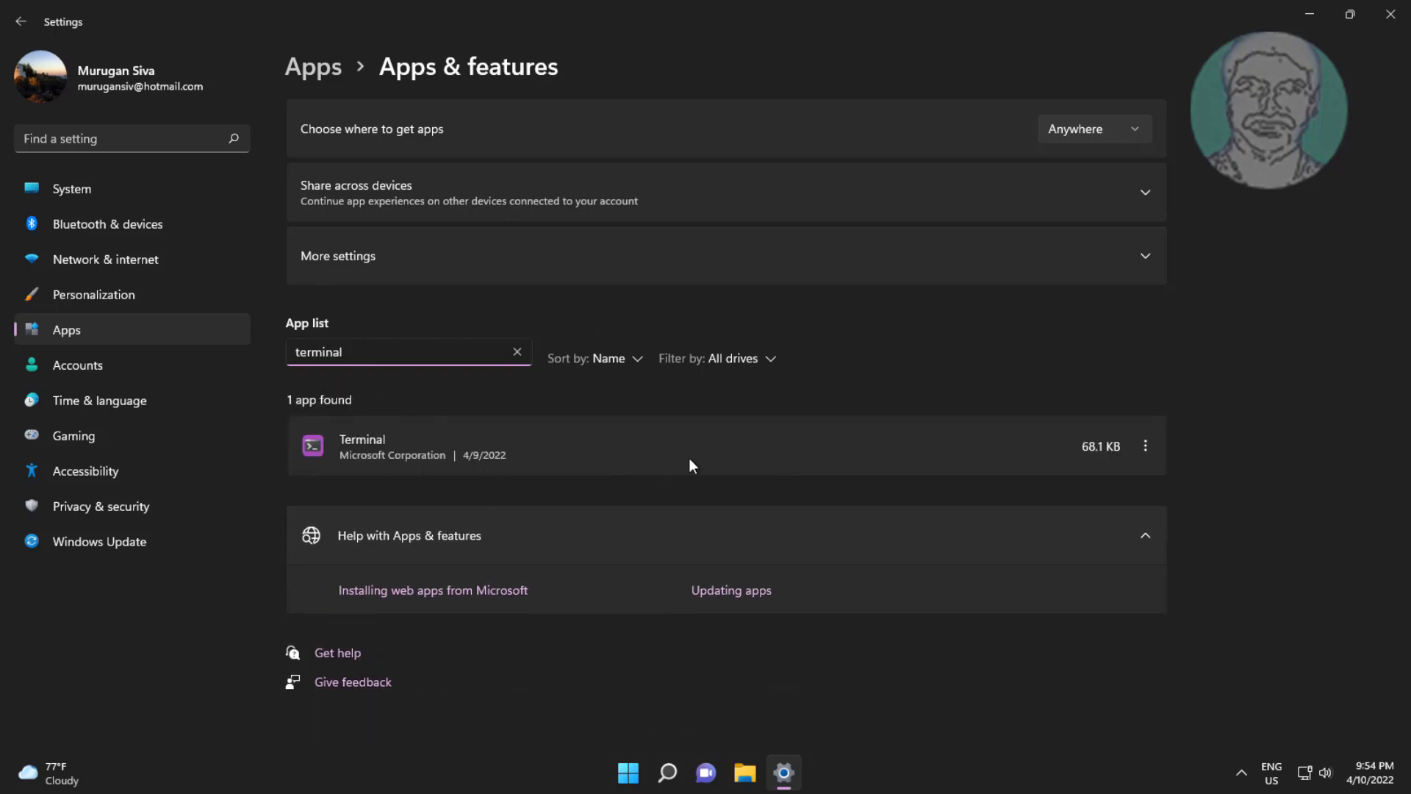
pyautogui.click(1145, 445)
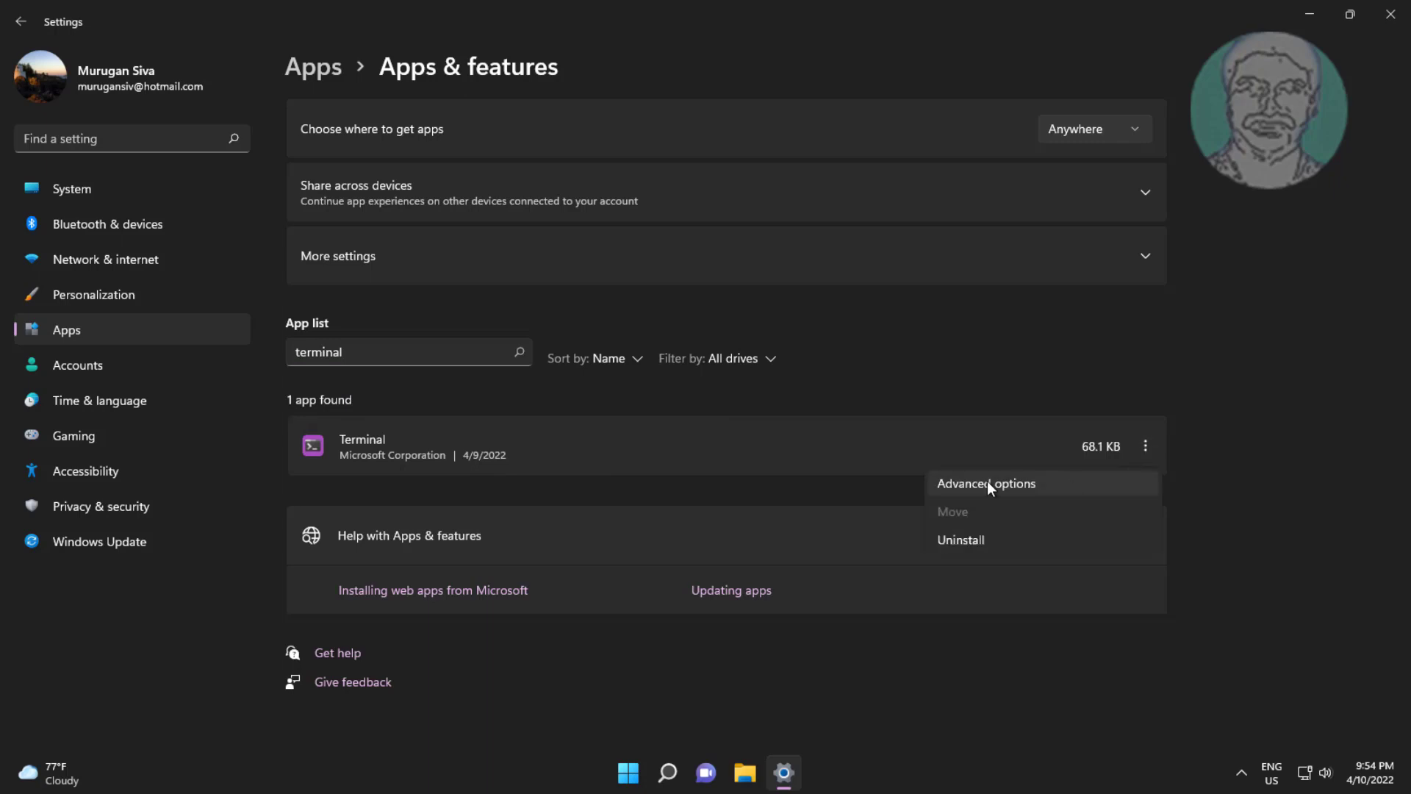
# Step: Repair Terminal in its advanced options, then reset it, confirming deletion of its data
pyautogui.click(986, 484)
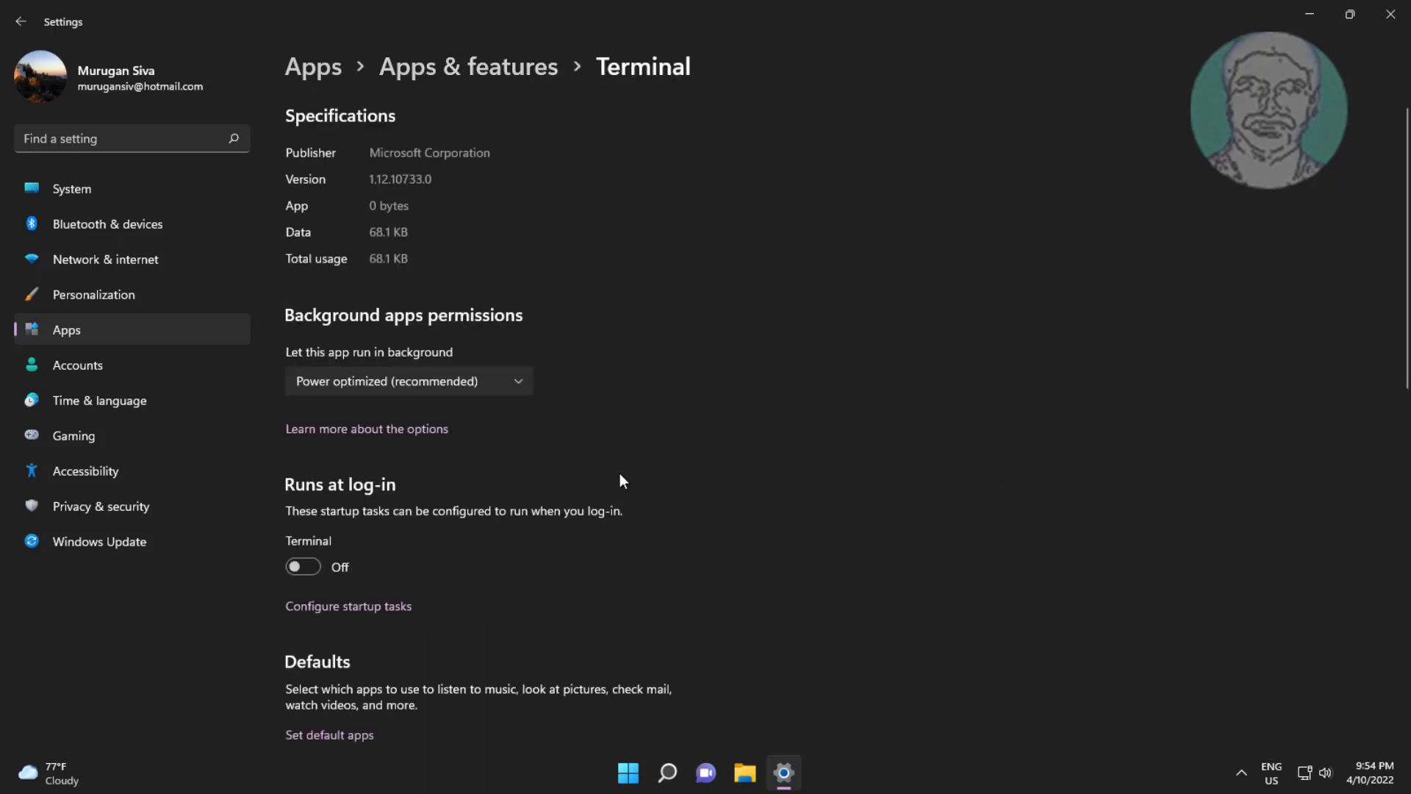
pyautogui.scroll(-3)
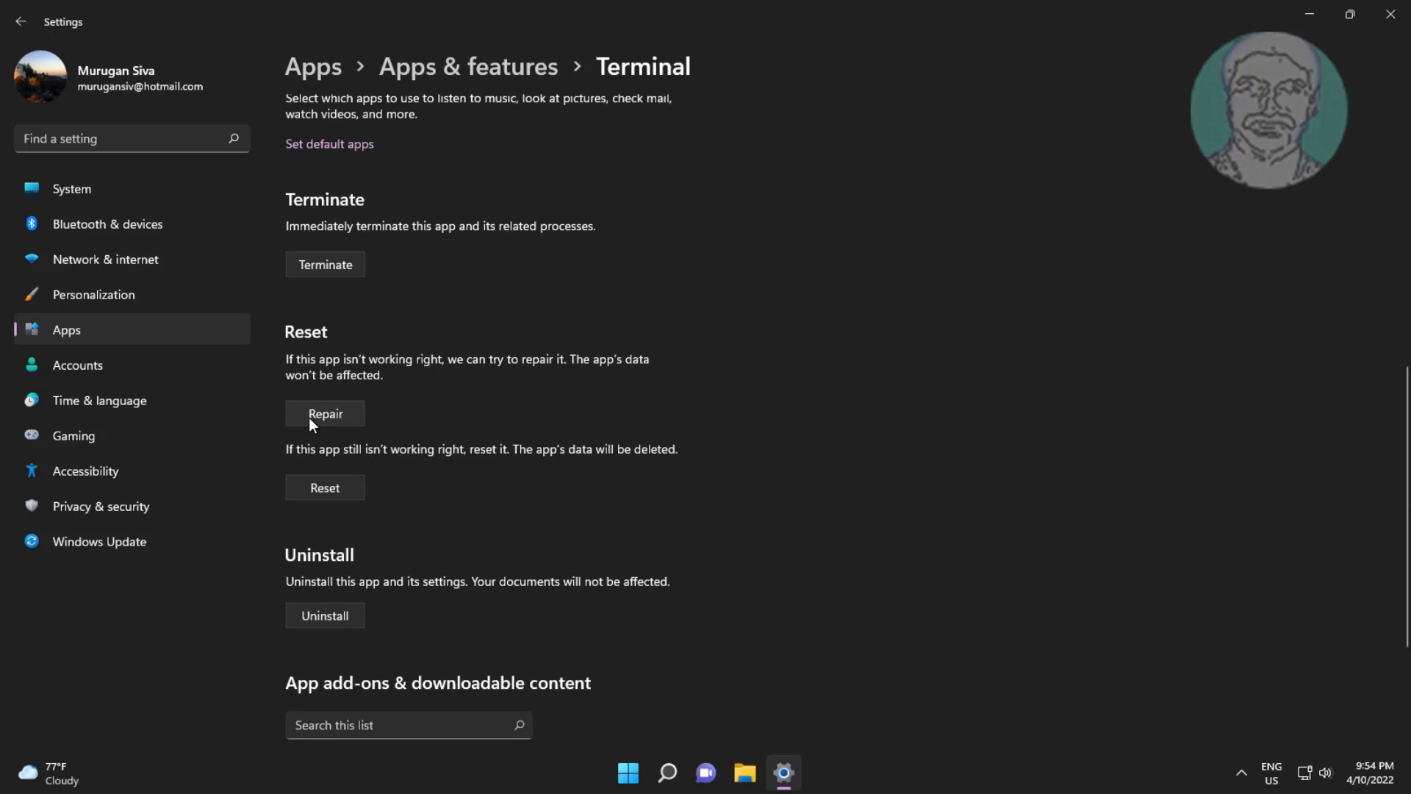
pyautogui.click(324, 413)
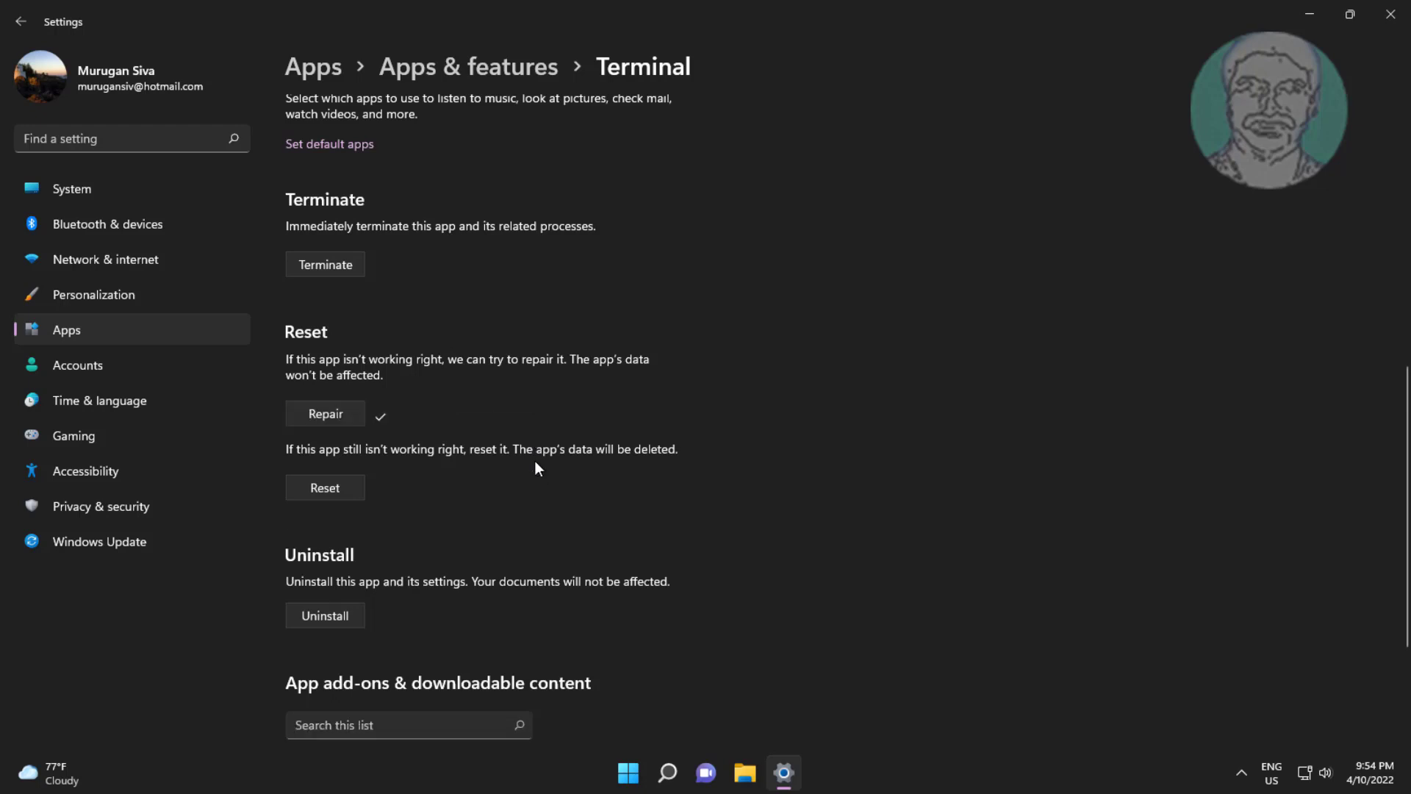
pyautogui.click(324, 486)
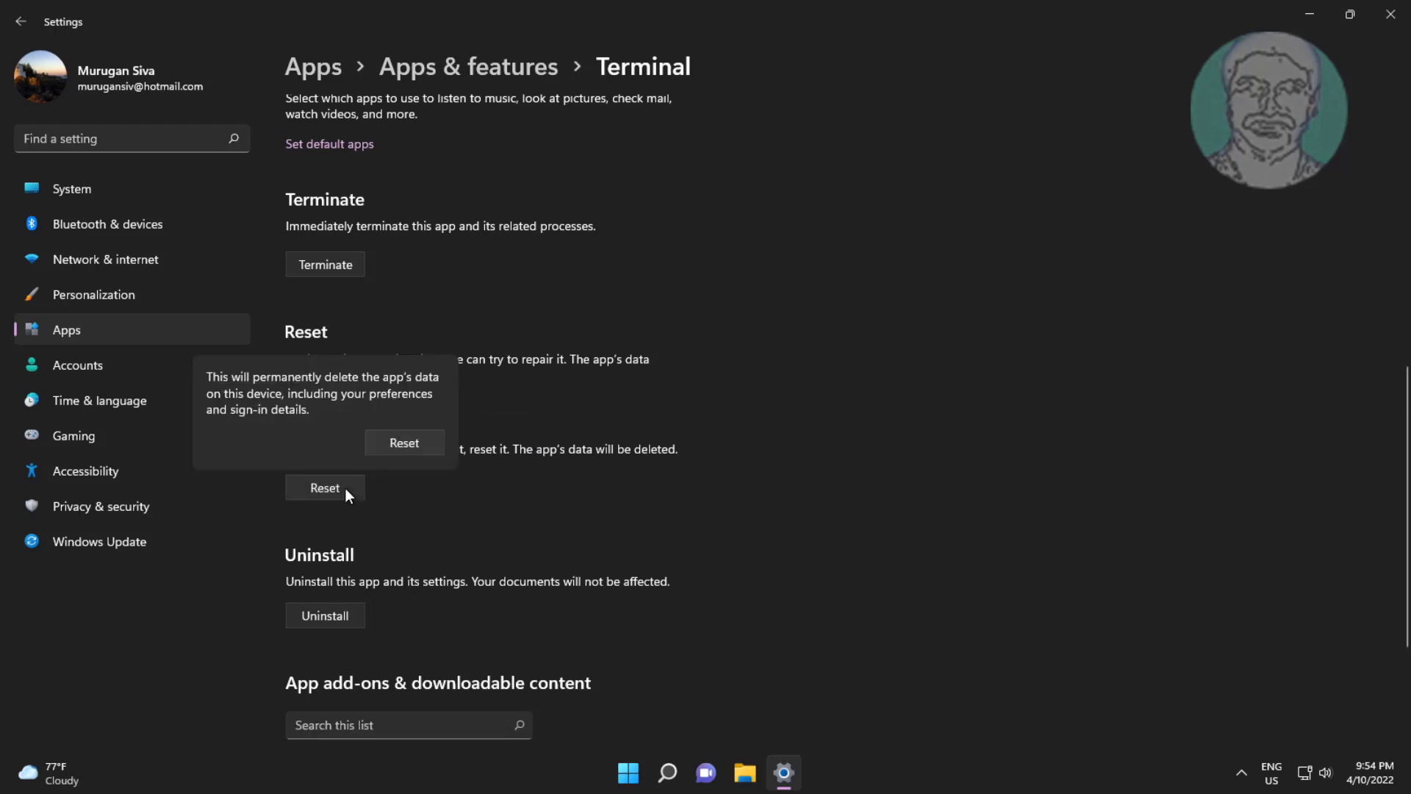
pyautogui.click(404, 442)
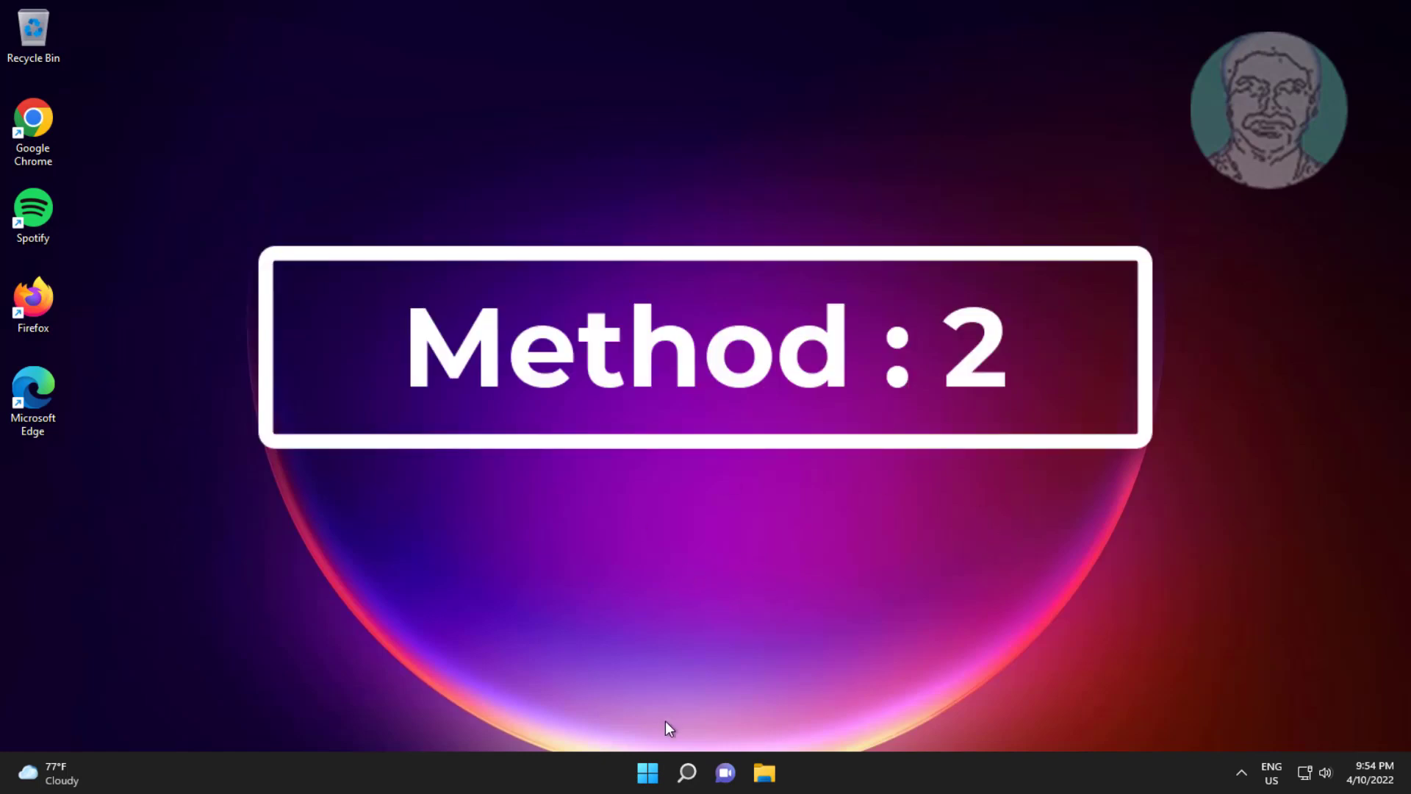
# Step: Reopen Settings, search installed apps for 'termi', and act on the Terminal entry
pyautogui.click(646, 772)
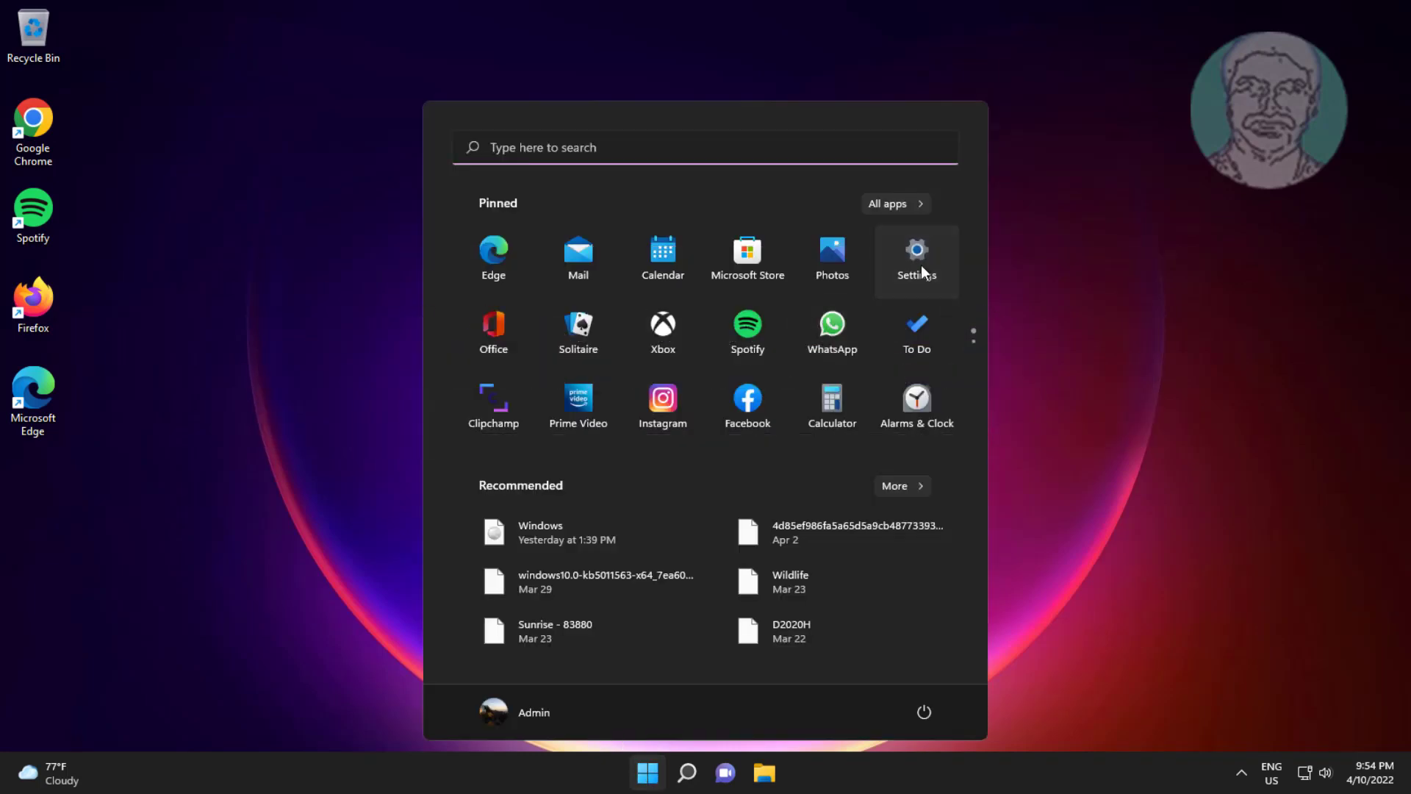
pyautogui.click(917, 256)
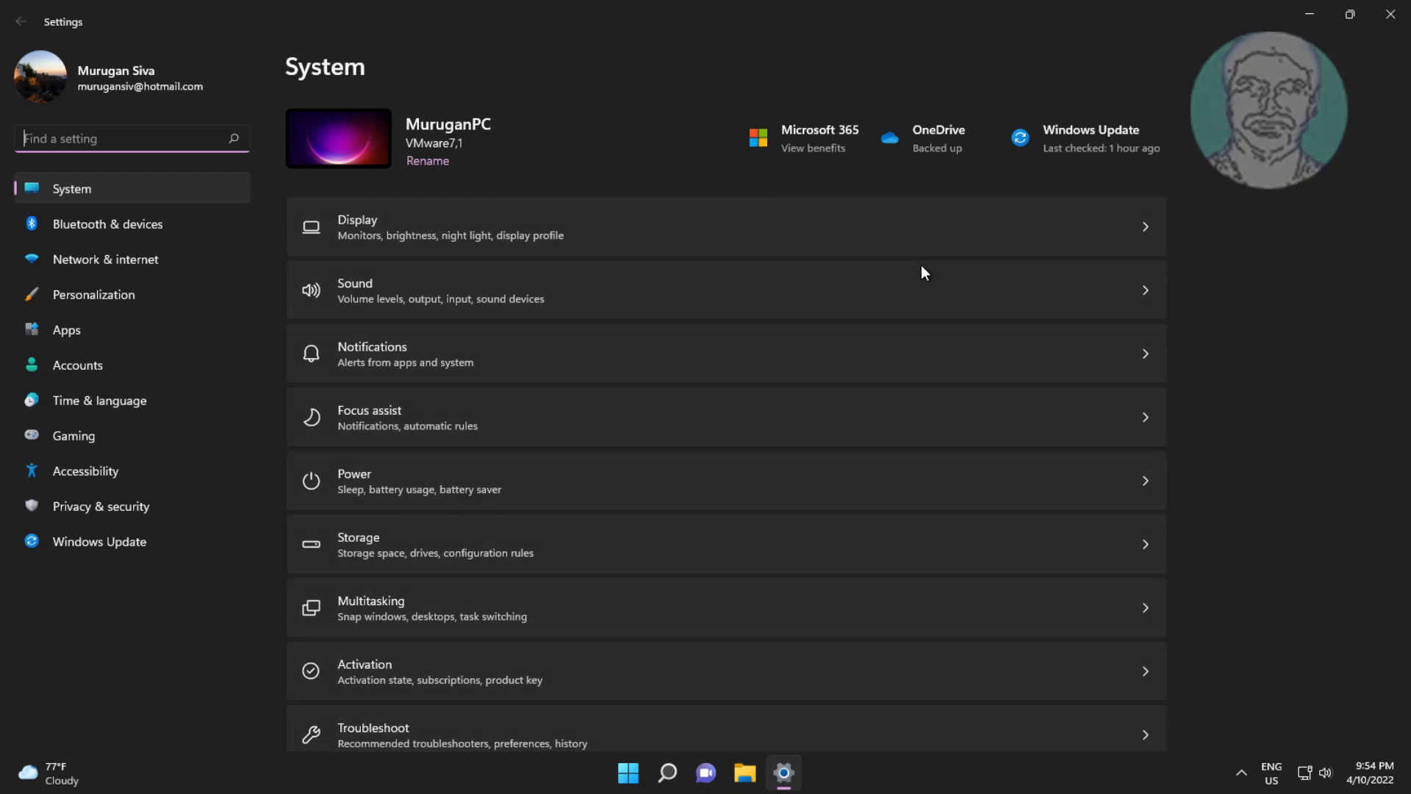
pyautogui.click(66, 329)
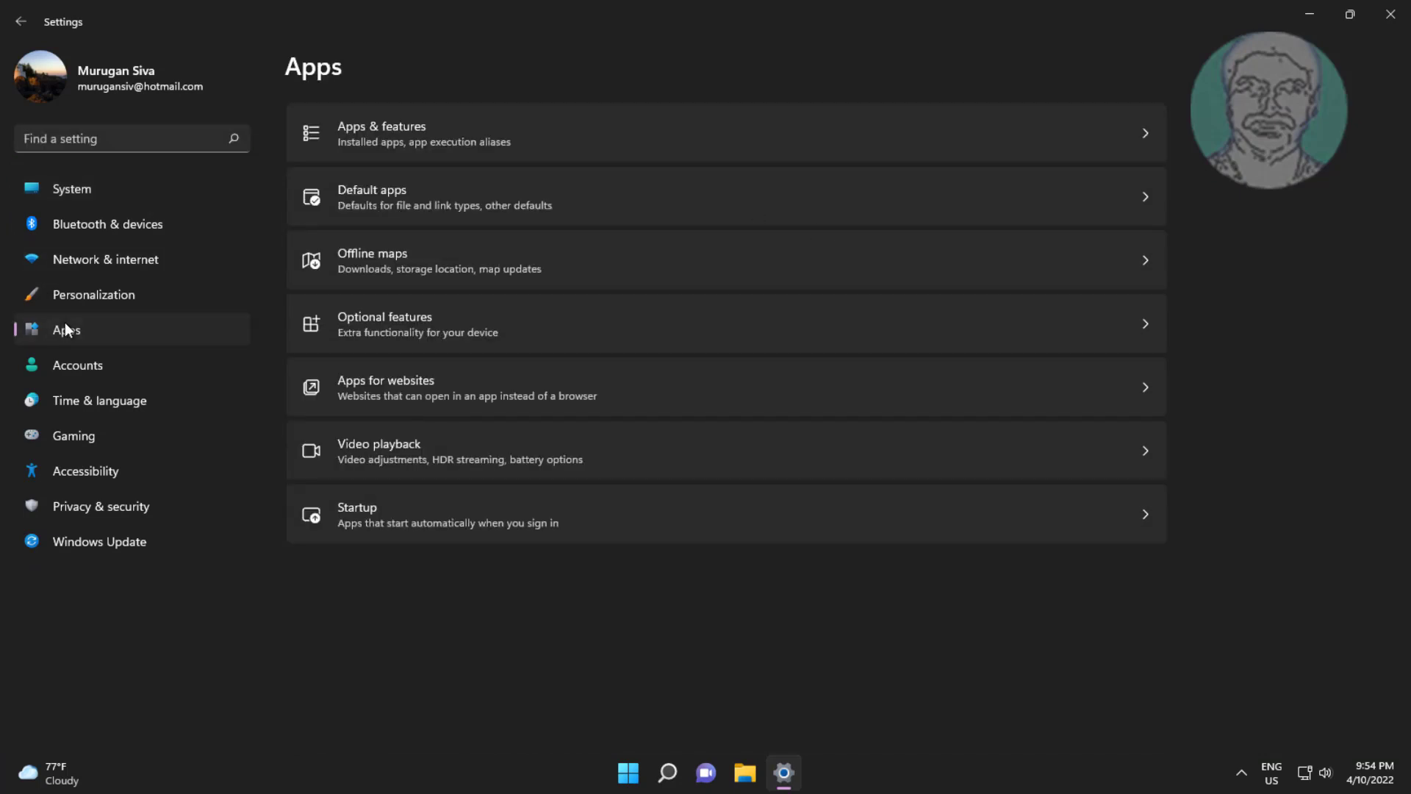
pyautogui.click(381, 132)
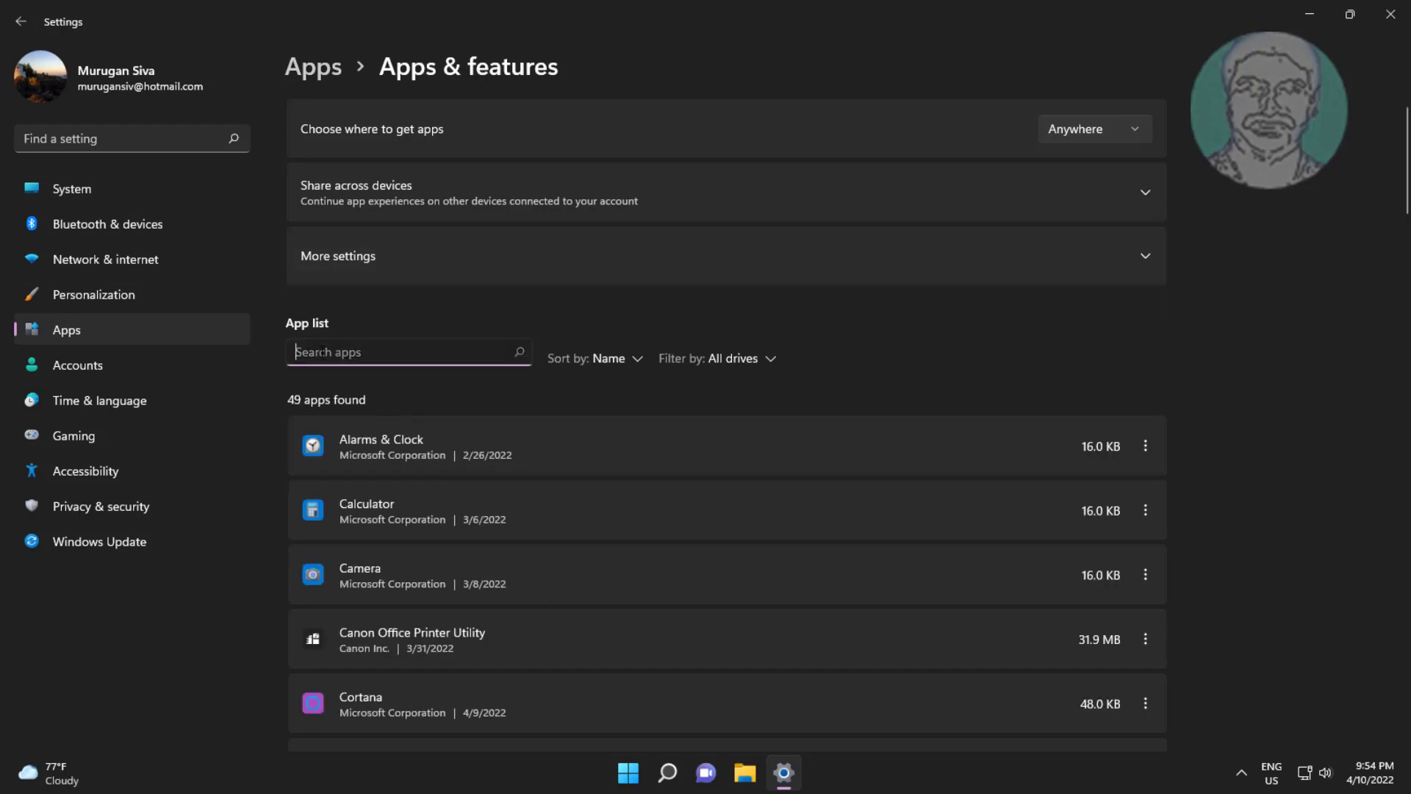
pyautogui.write('terminal')
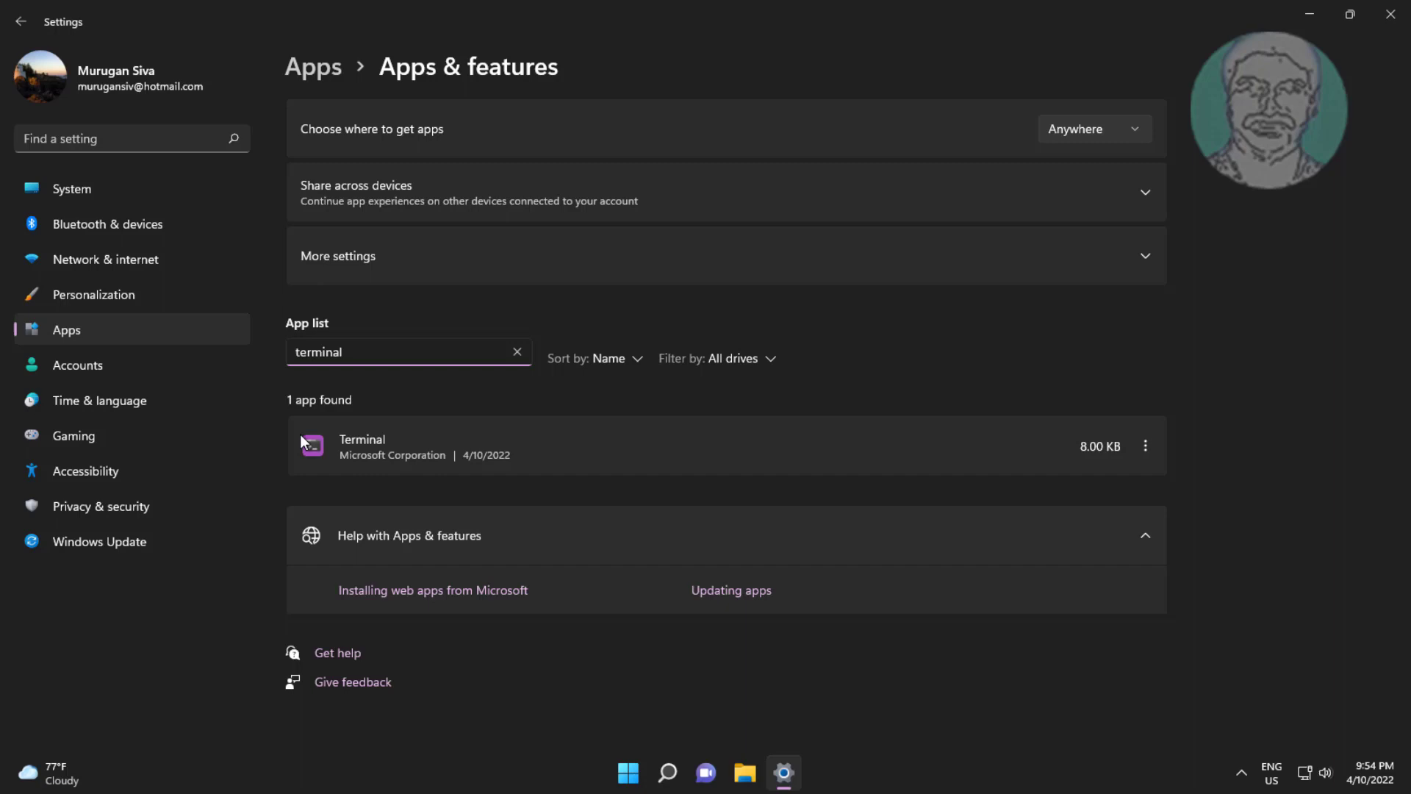
pyautogui.click(1145, 445)
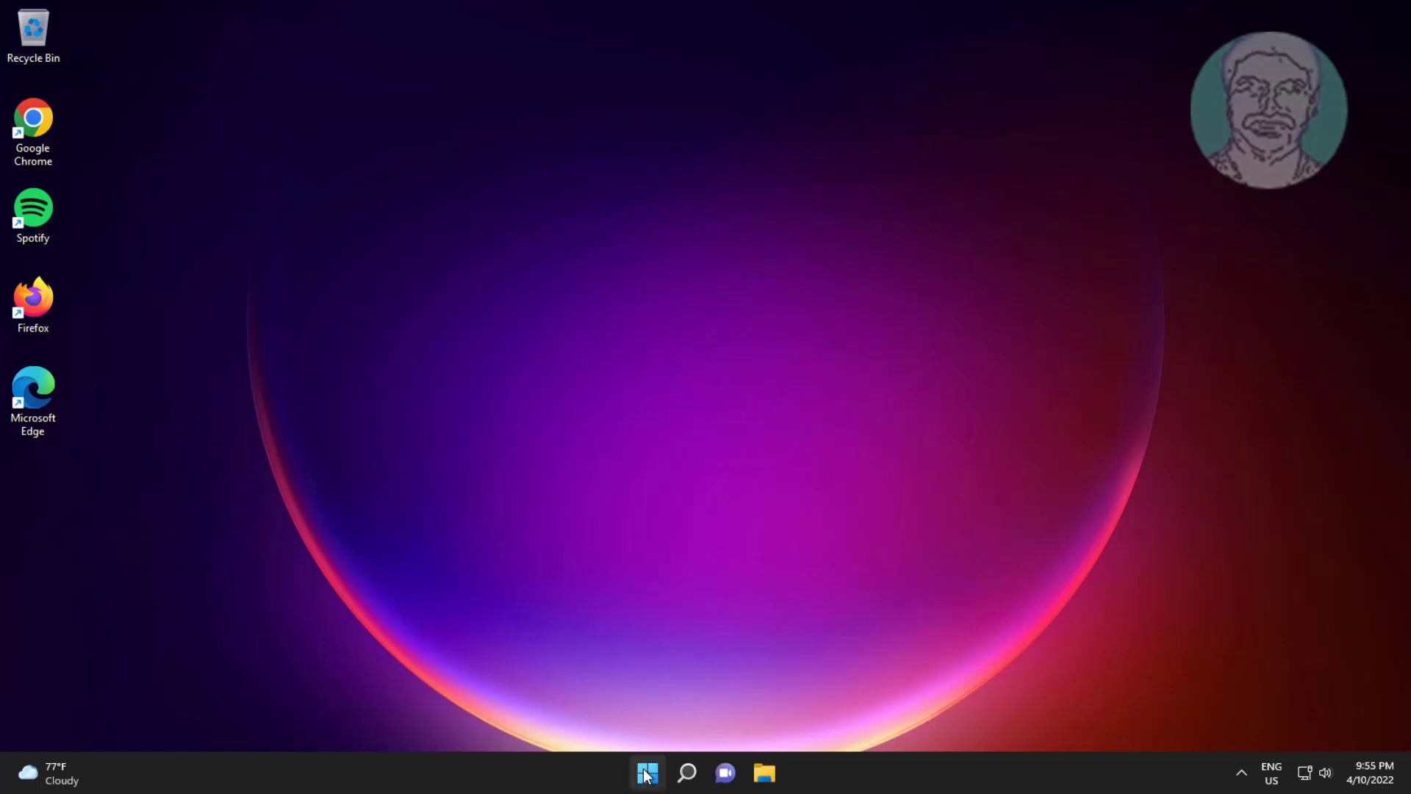
# Step: Search Microsoft Store for Windows Terminal and click Get on its store page
pyautogui.click(646, 772)
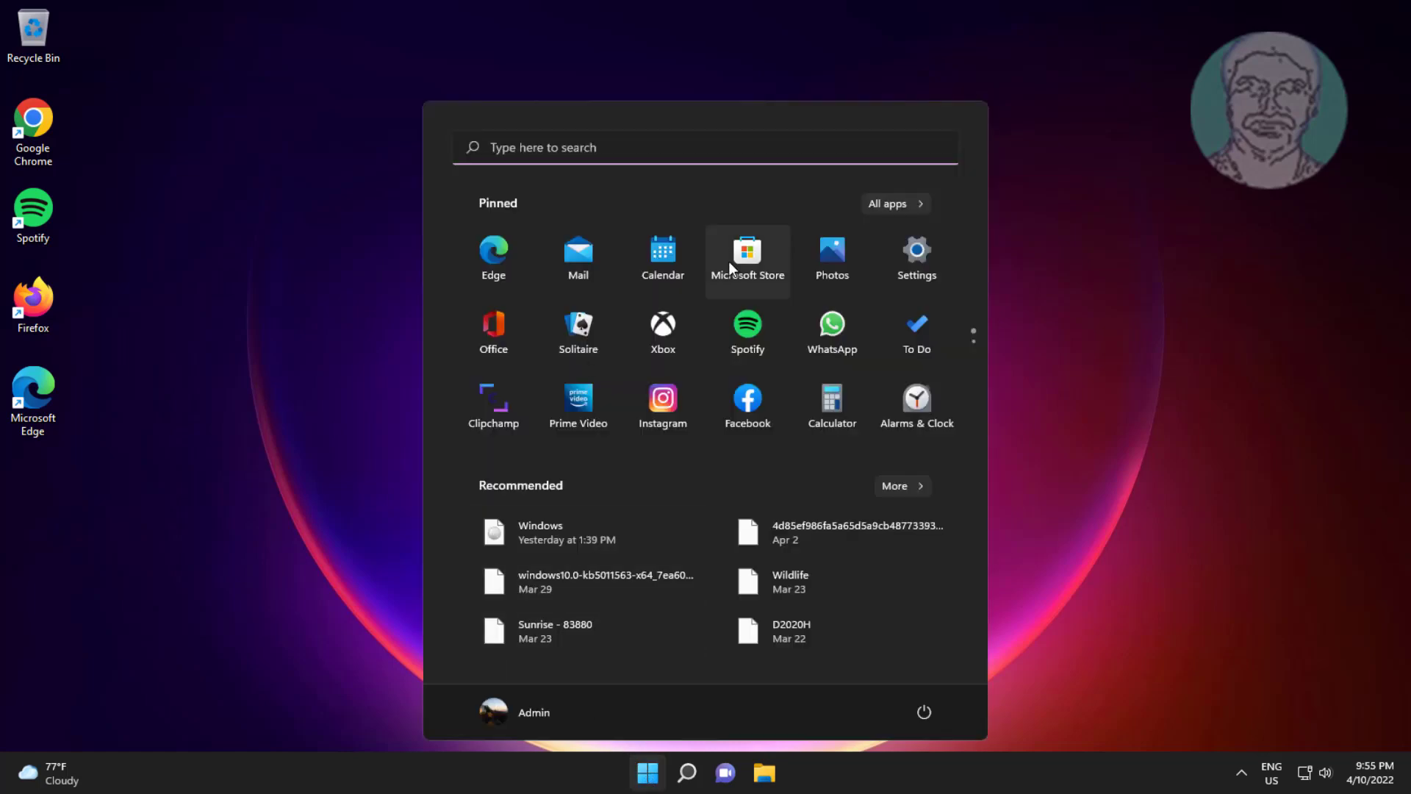
pyautogui.click(746, 250)
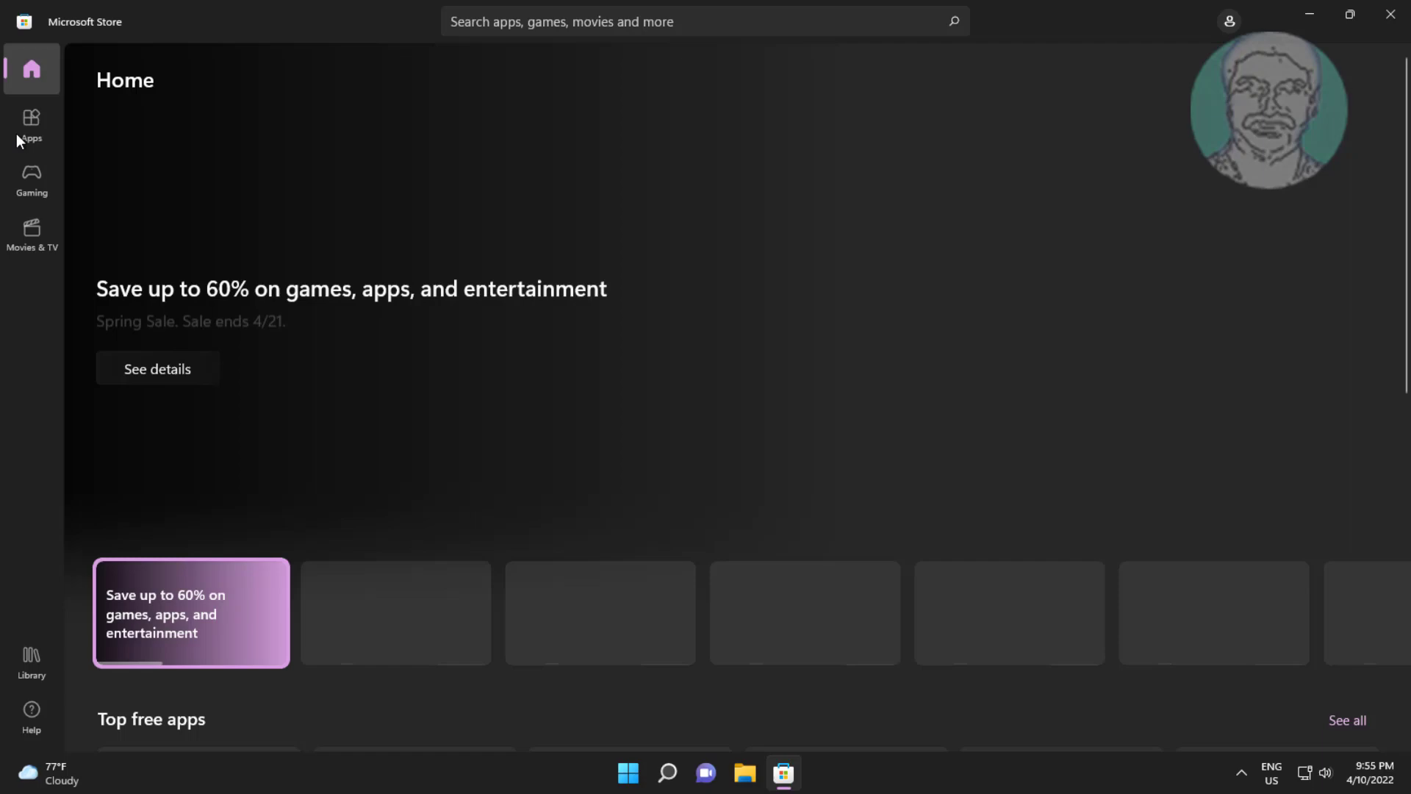
pyautogui.write('windows terminal')
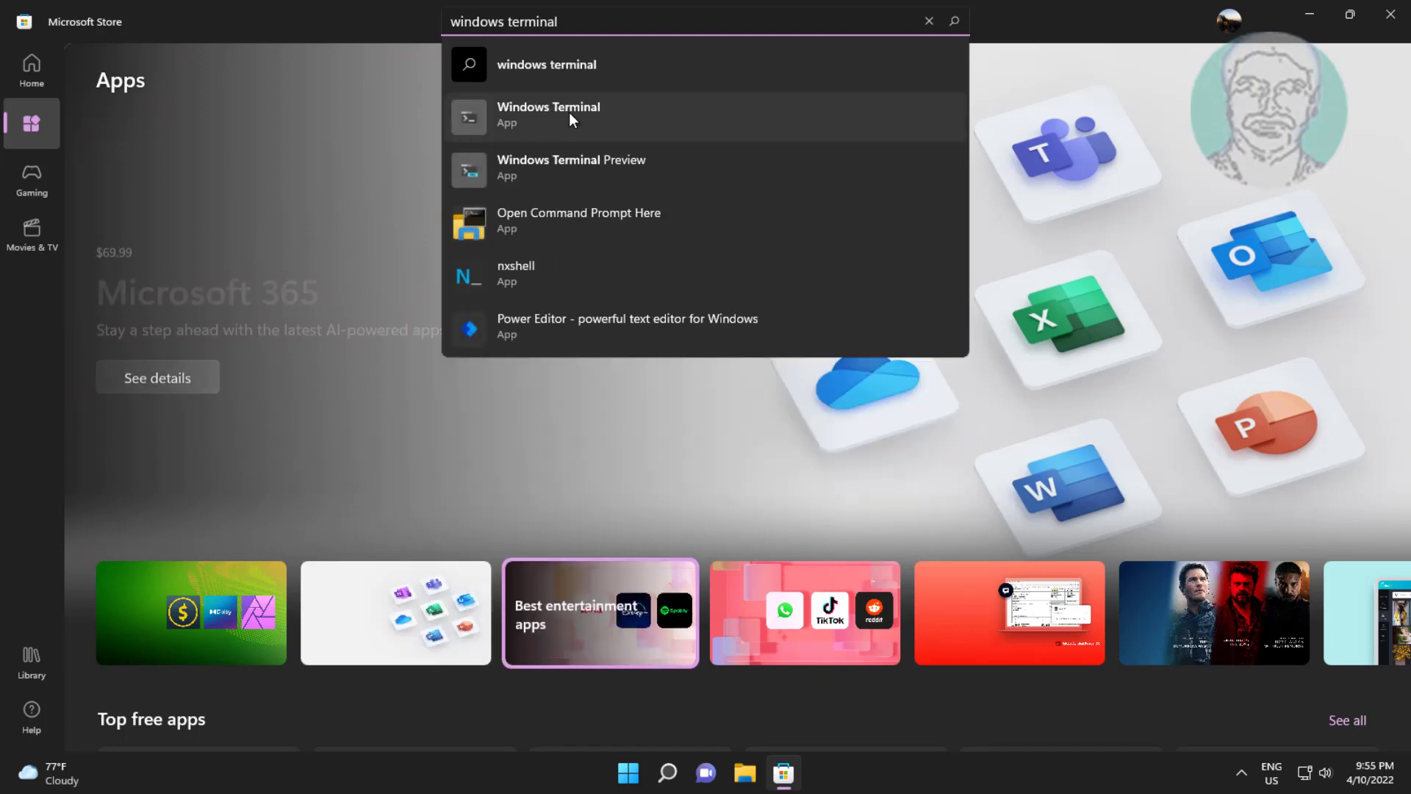
pyautogui.click(548, 113)
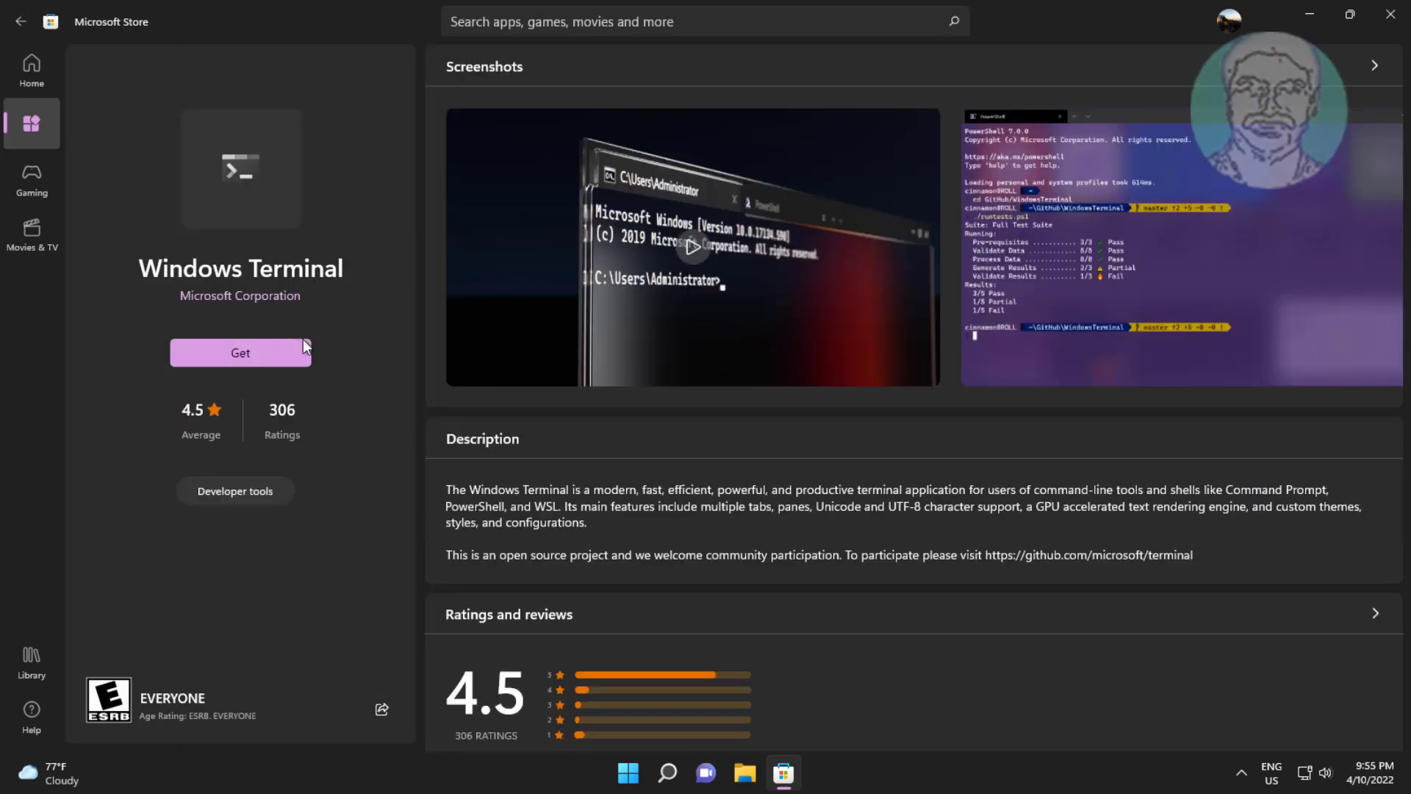
pyautogui.click(240, 352)
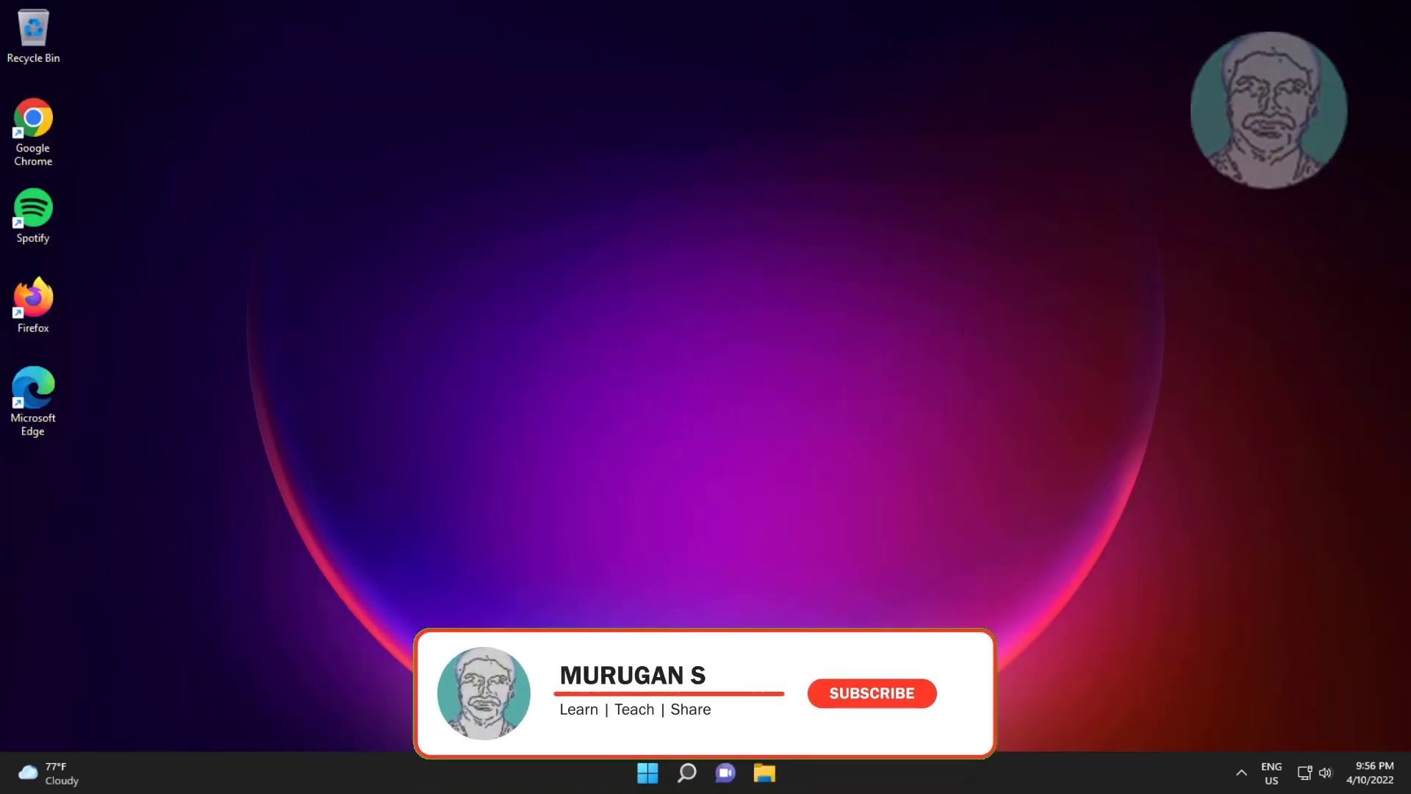
# Step: Open Windows Terminal from the Win+X menu, close it, and bring up Win+X again
pyautogui.rightClick(646, 773)
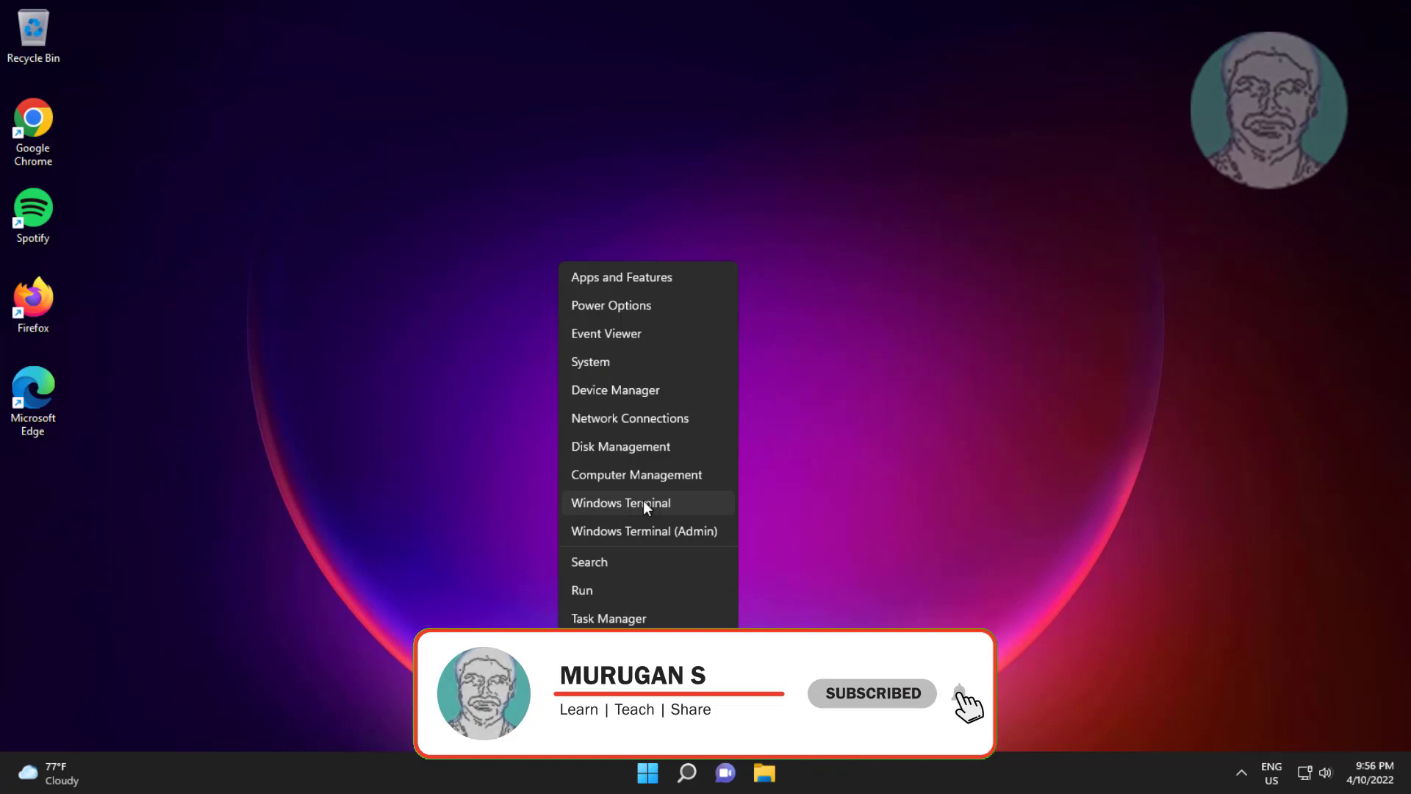
pyautogui.click(621, 502)
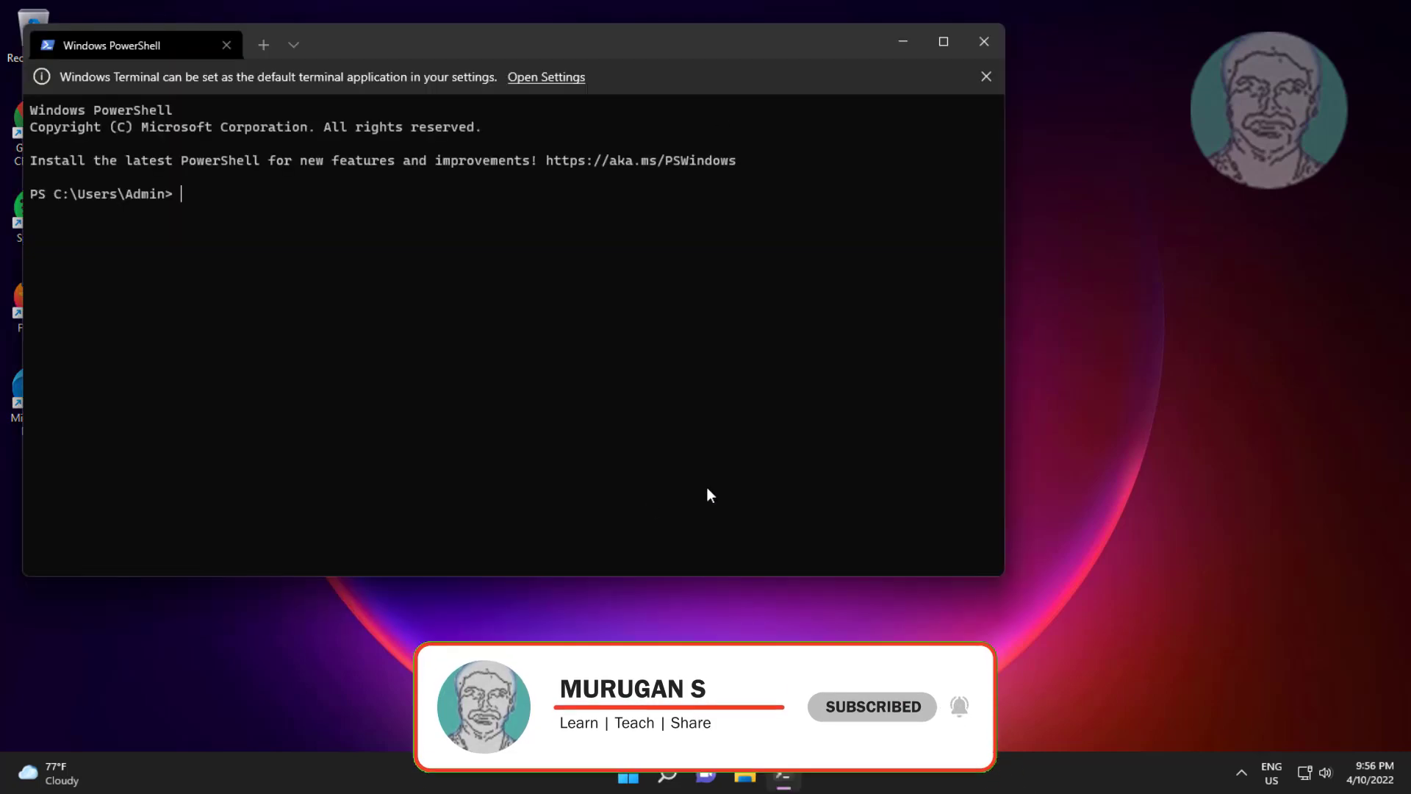
pyautogui.click(983, 41)
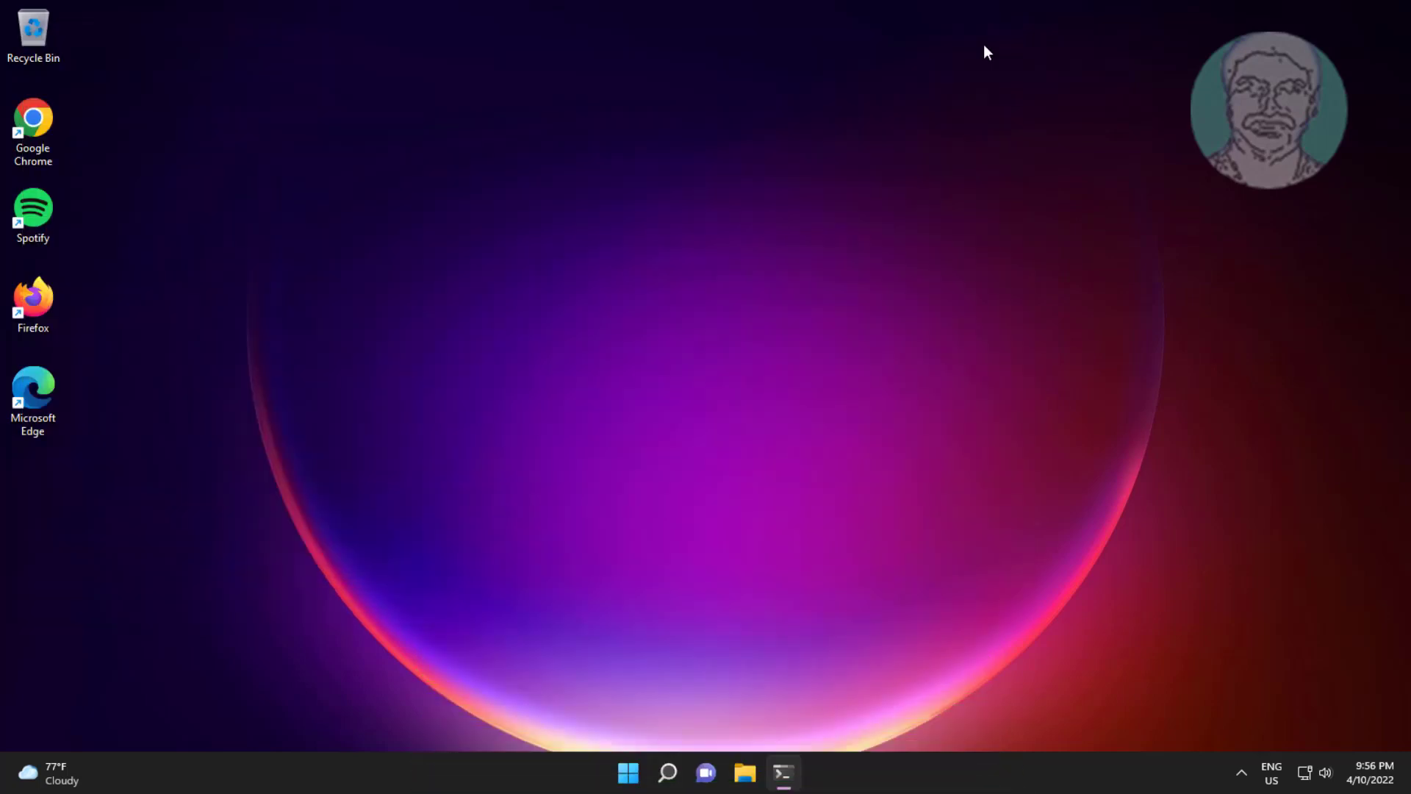
pyautogui.rightClick(627, 772)
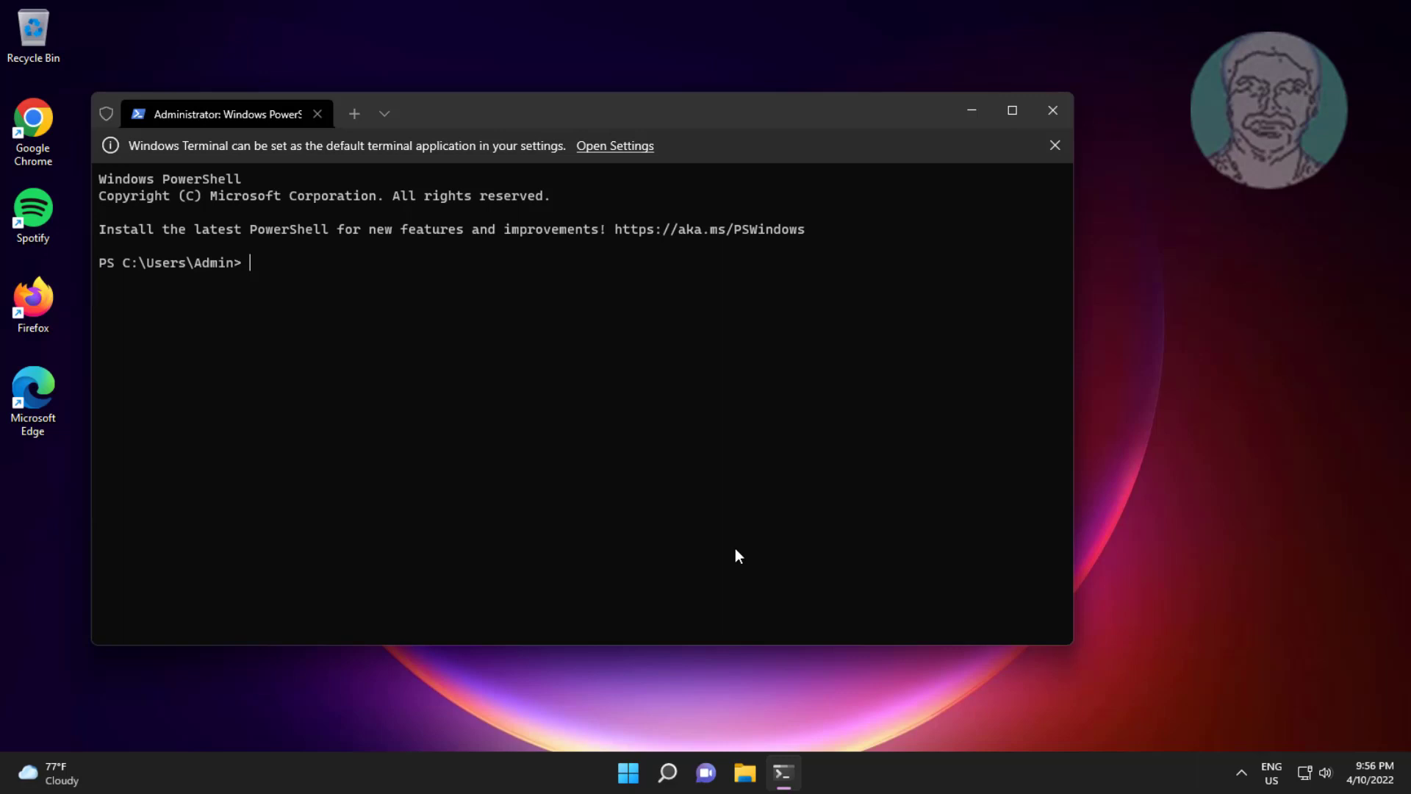
pyautogui.moveTo(1115, 169)
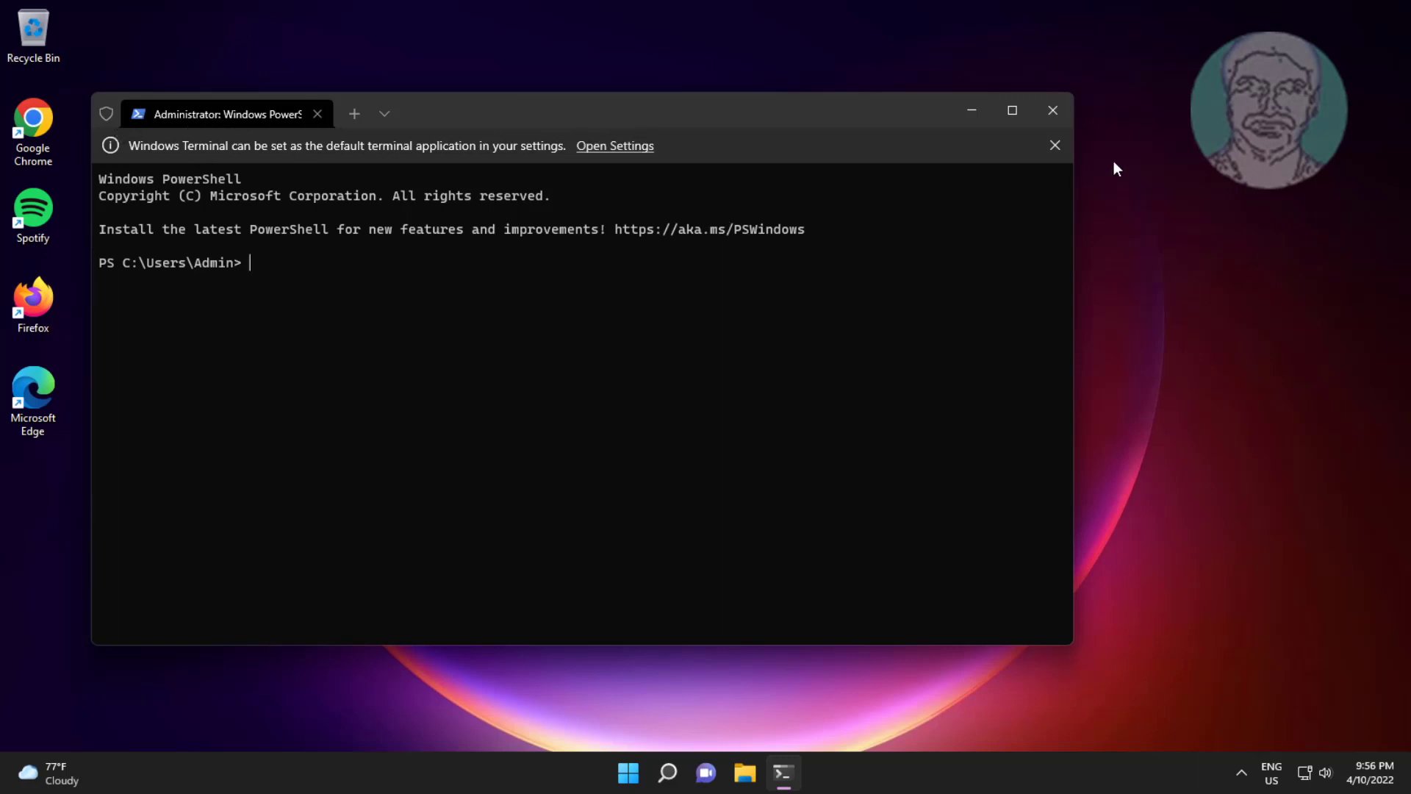